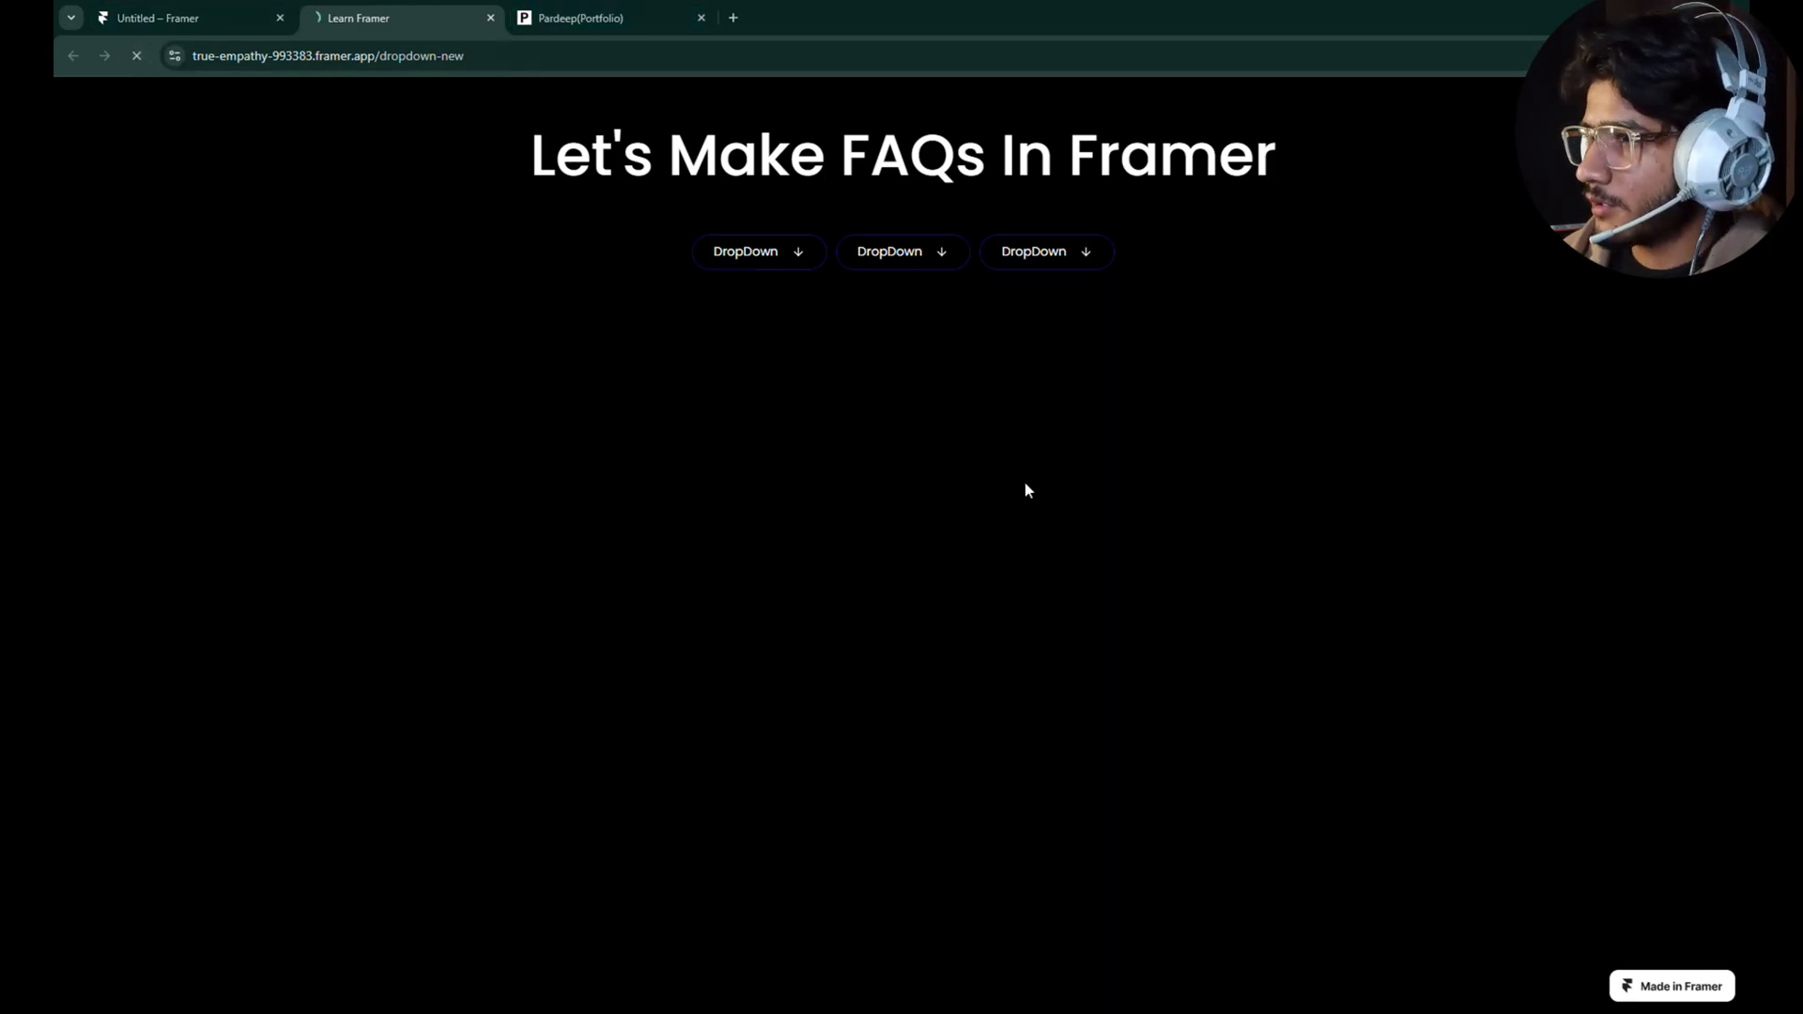
Leave the published FAQ page and return to the Untitled Framer project editor tab
left_click(597, 17)
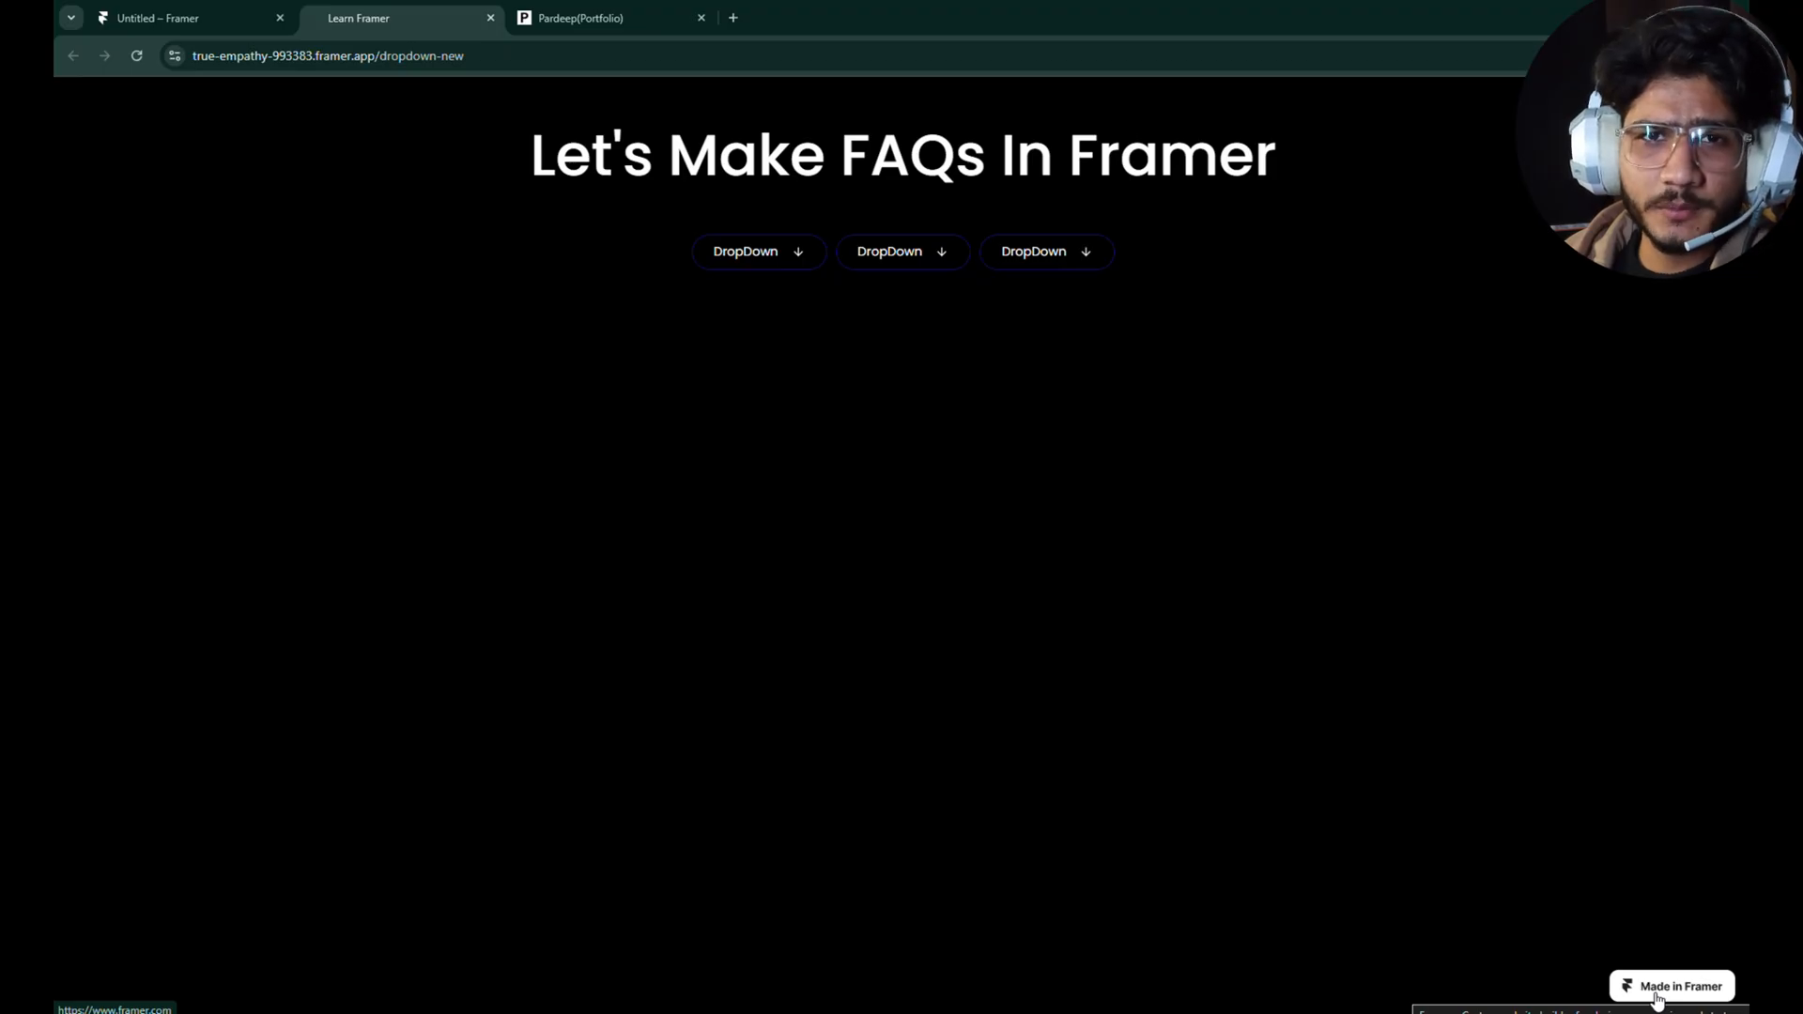
mouse_move(1496, 920)
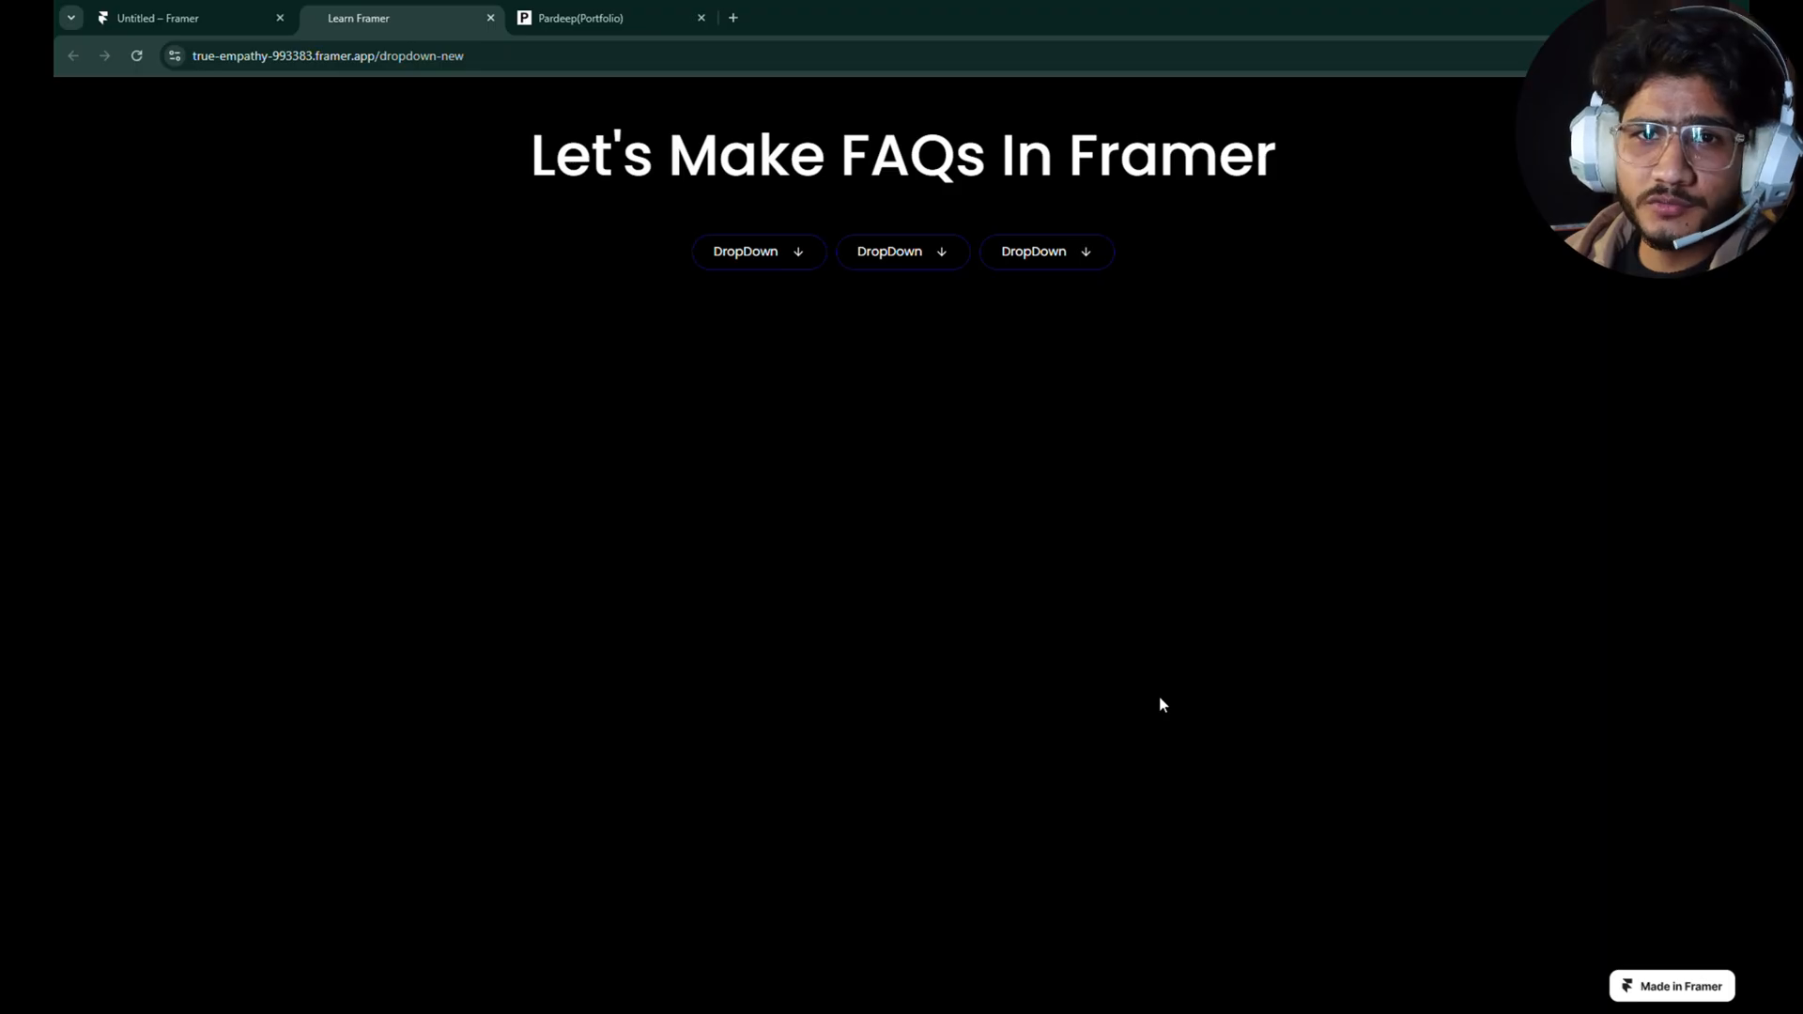
left_click(162, 17)
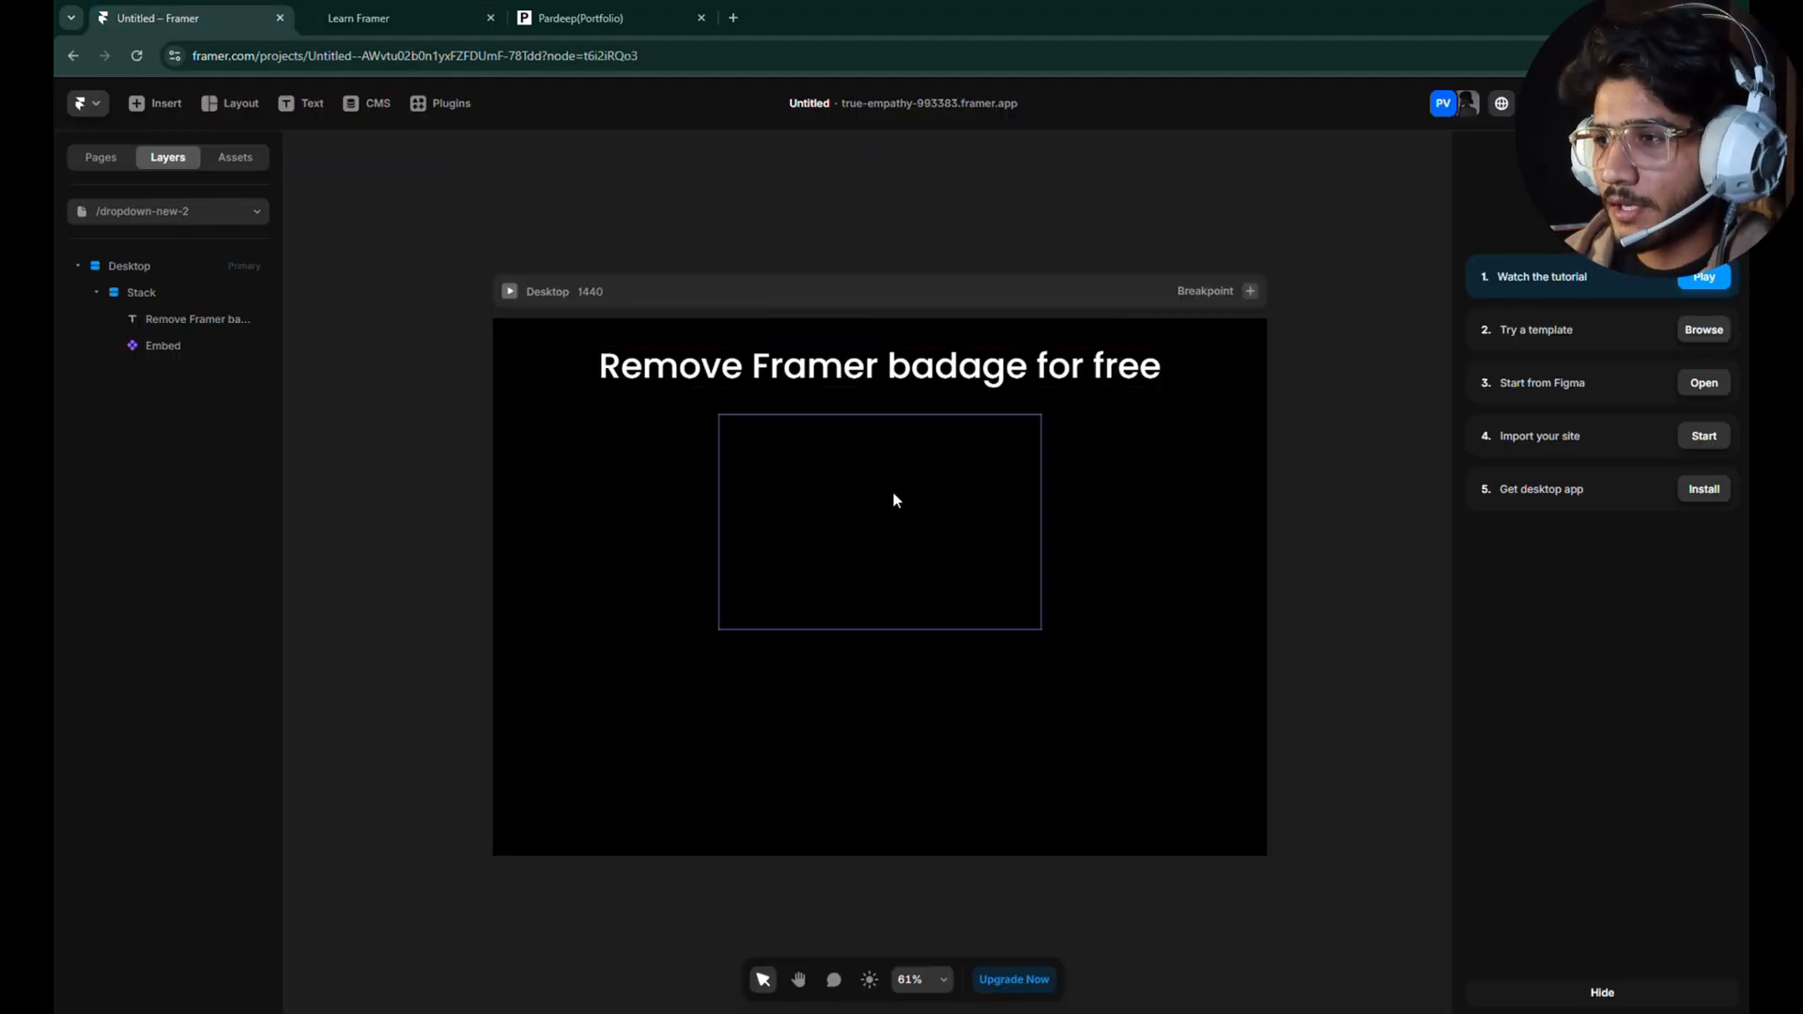
Select the Embed element showing empty style tags, then swap the portfolio tab for a blank one
left_click(161, 346)
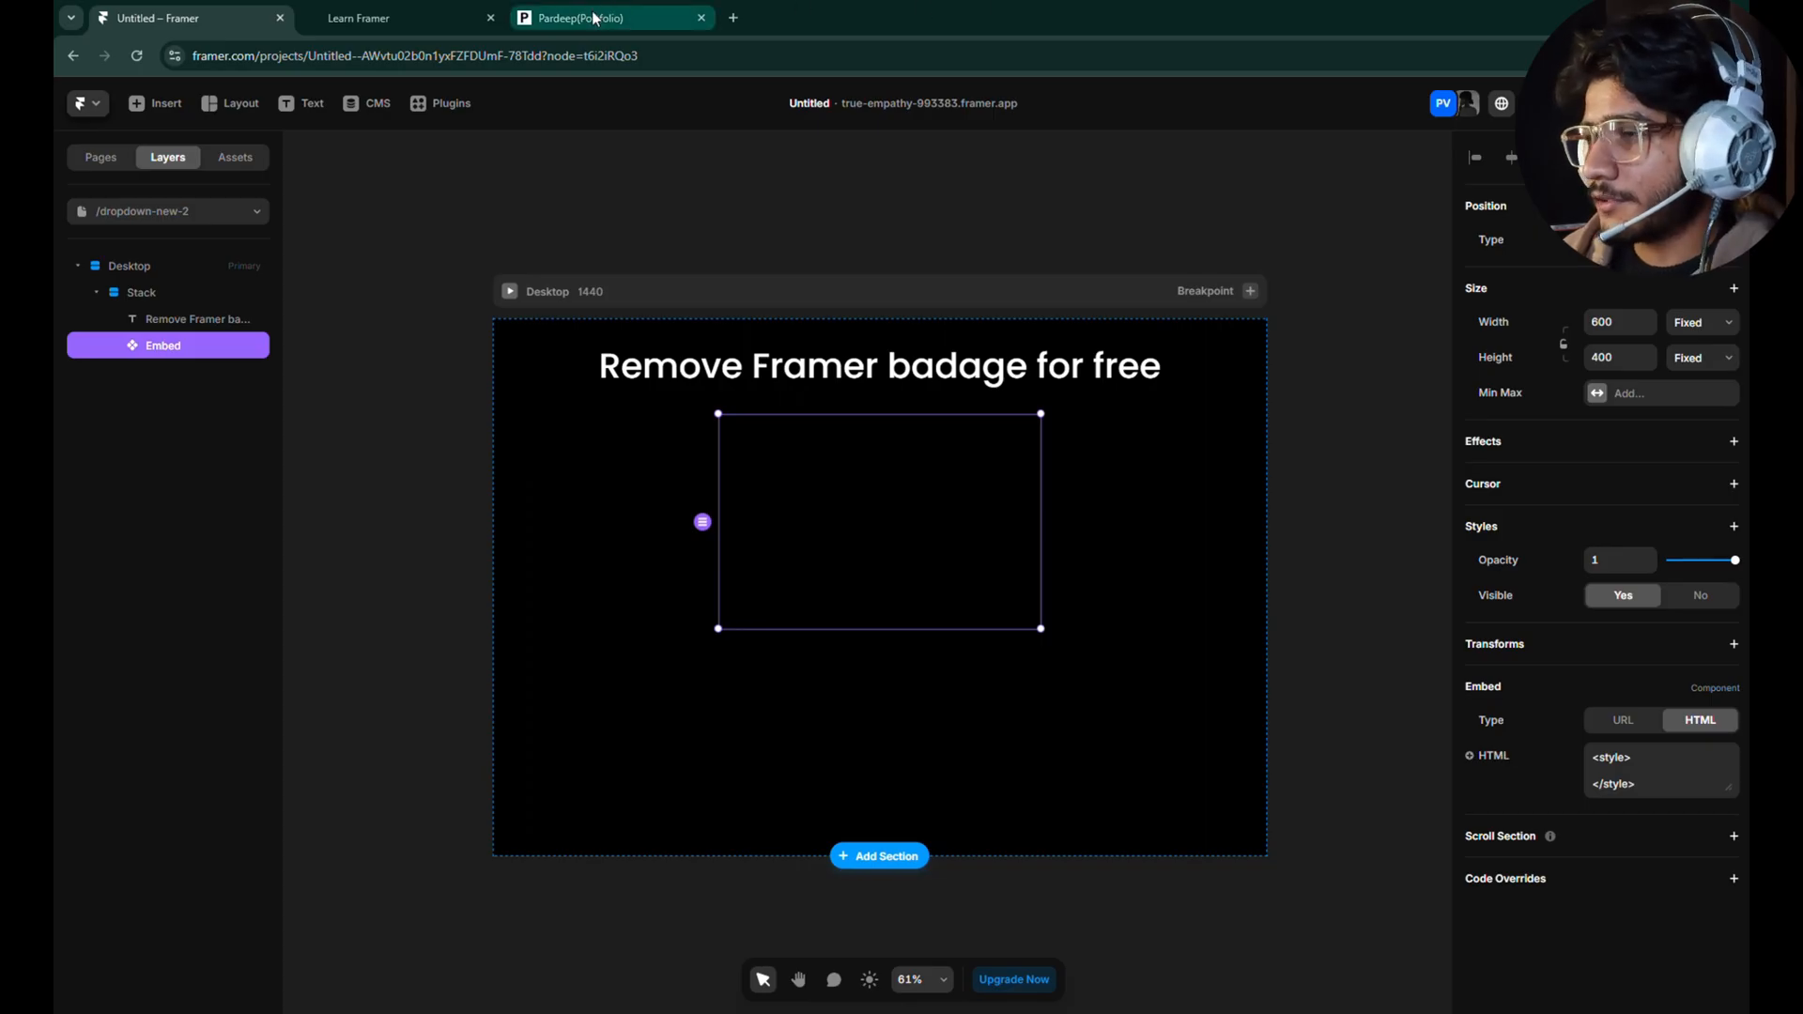
left_click(701, 17)
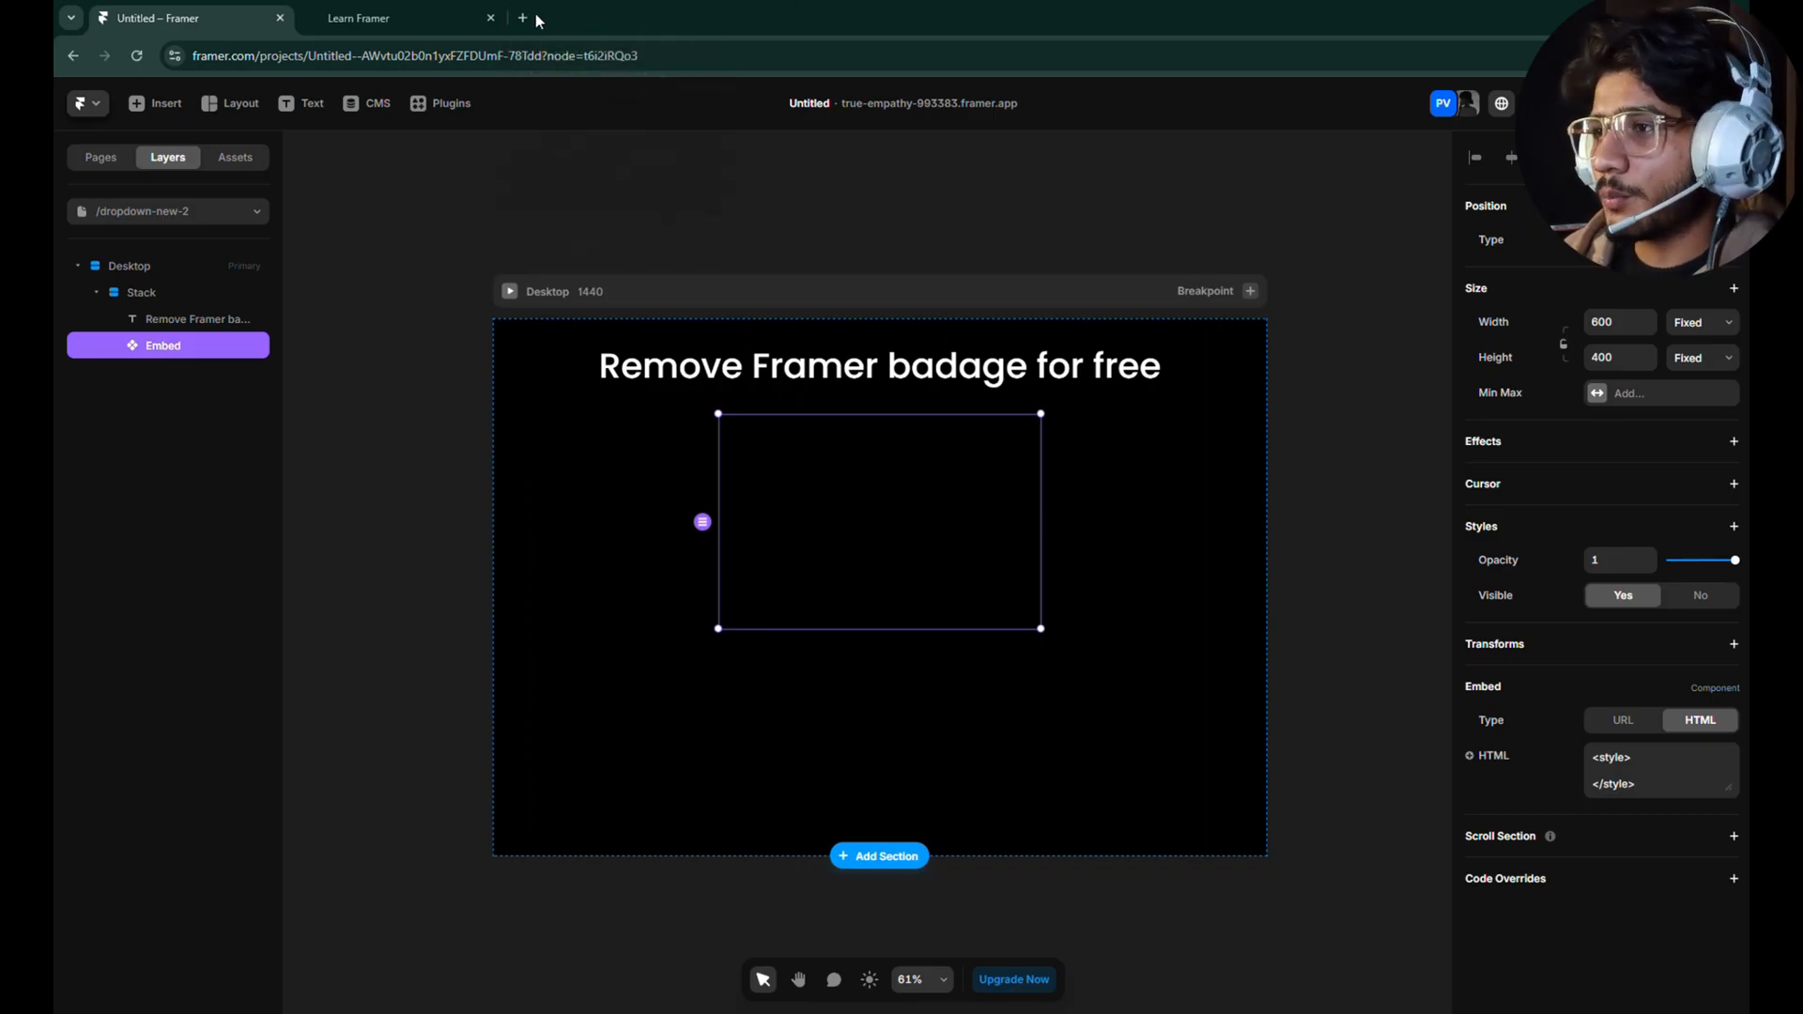
left_click(522, 17)
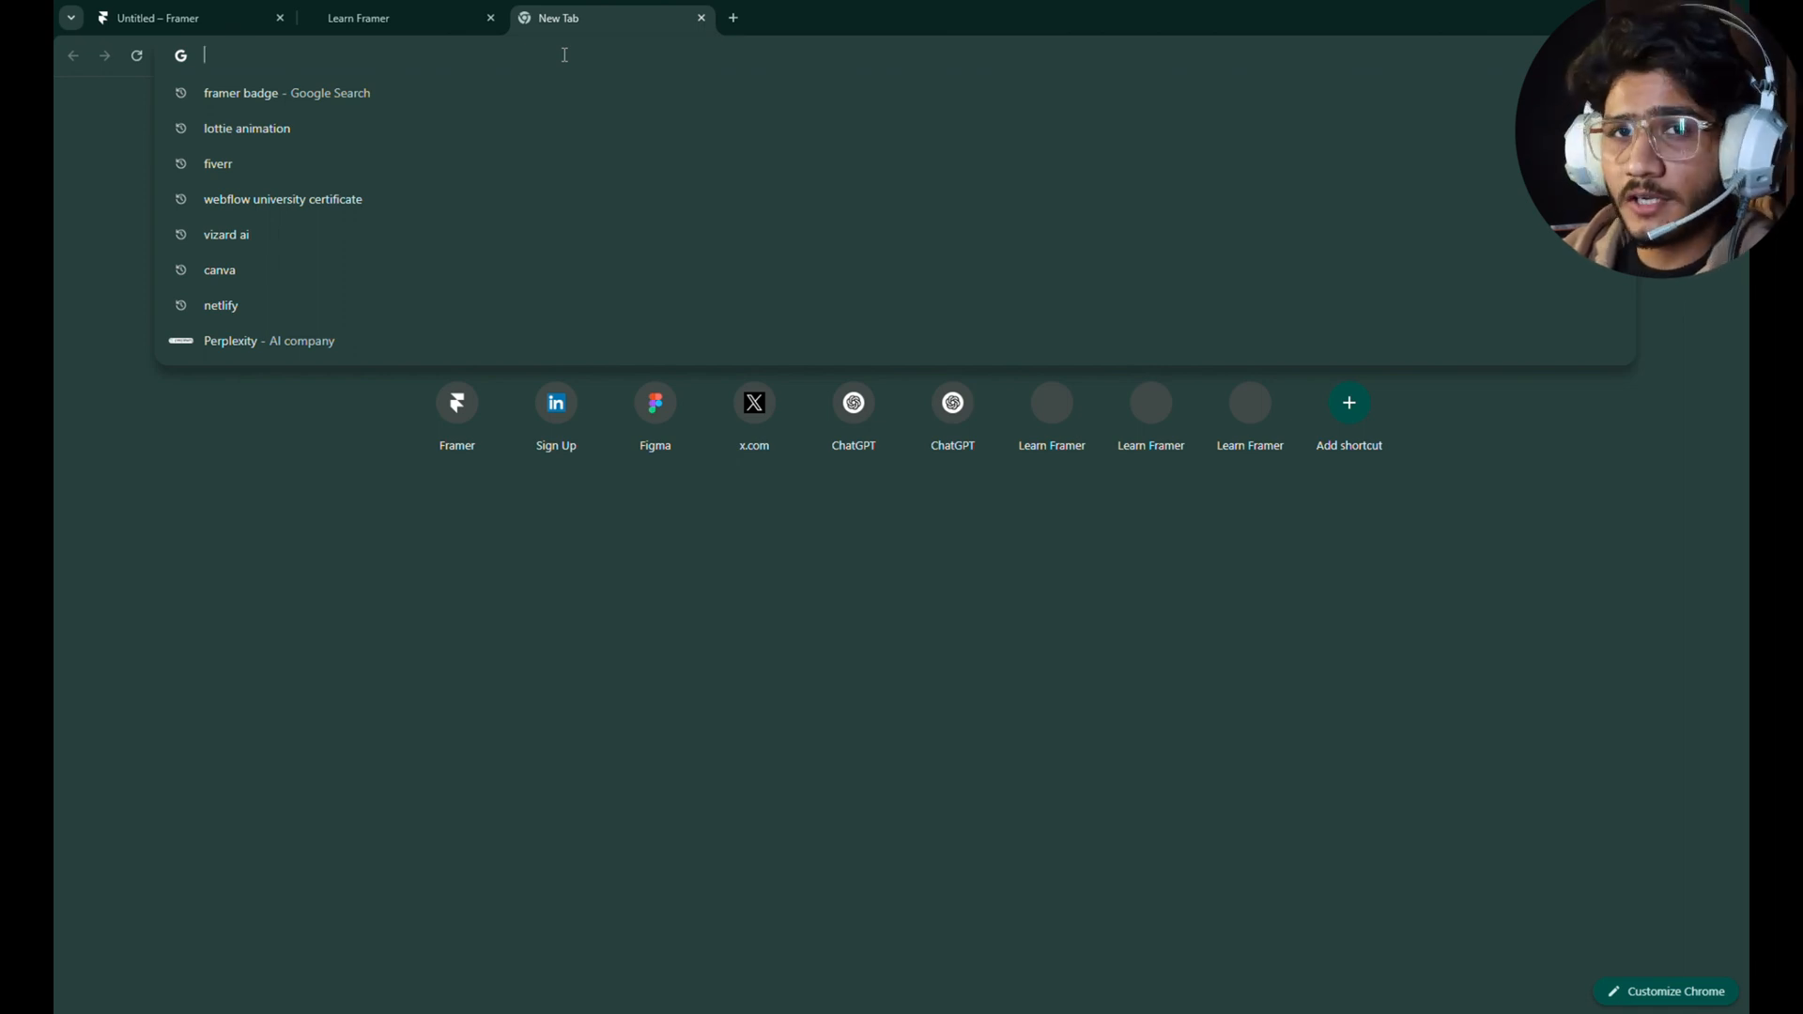
Load the published portfolio website in the new tab from its address
type("p")
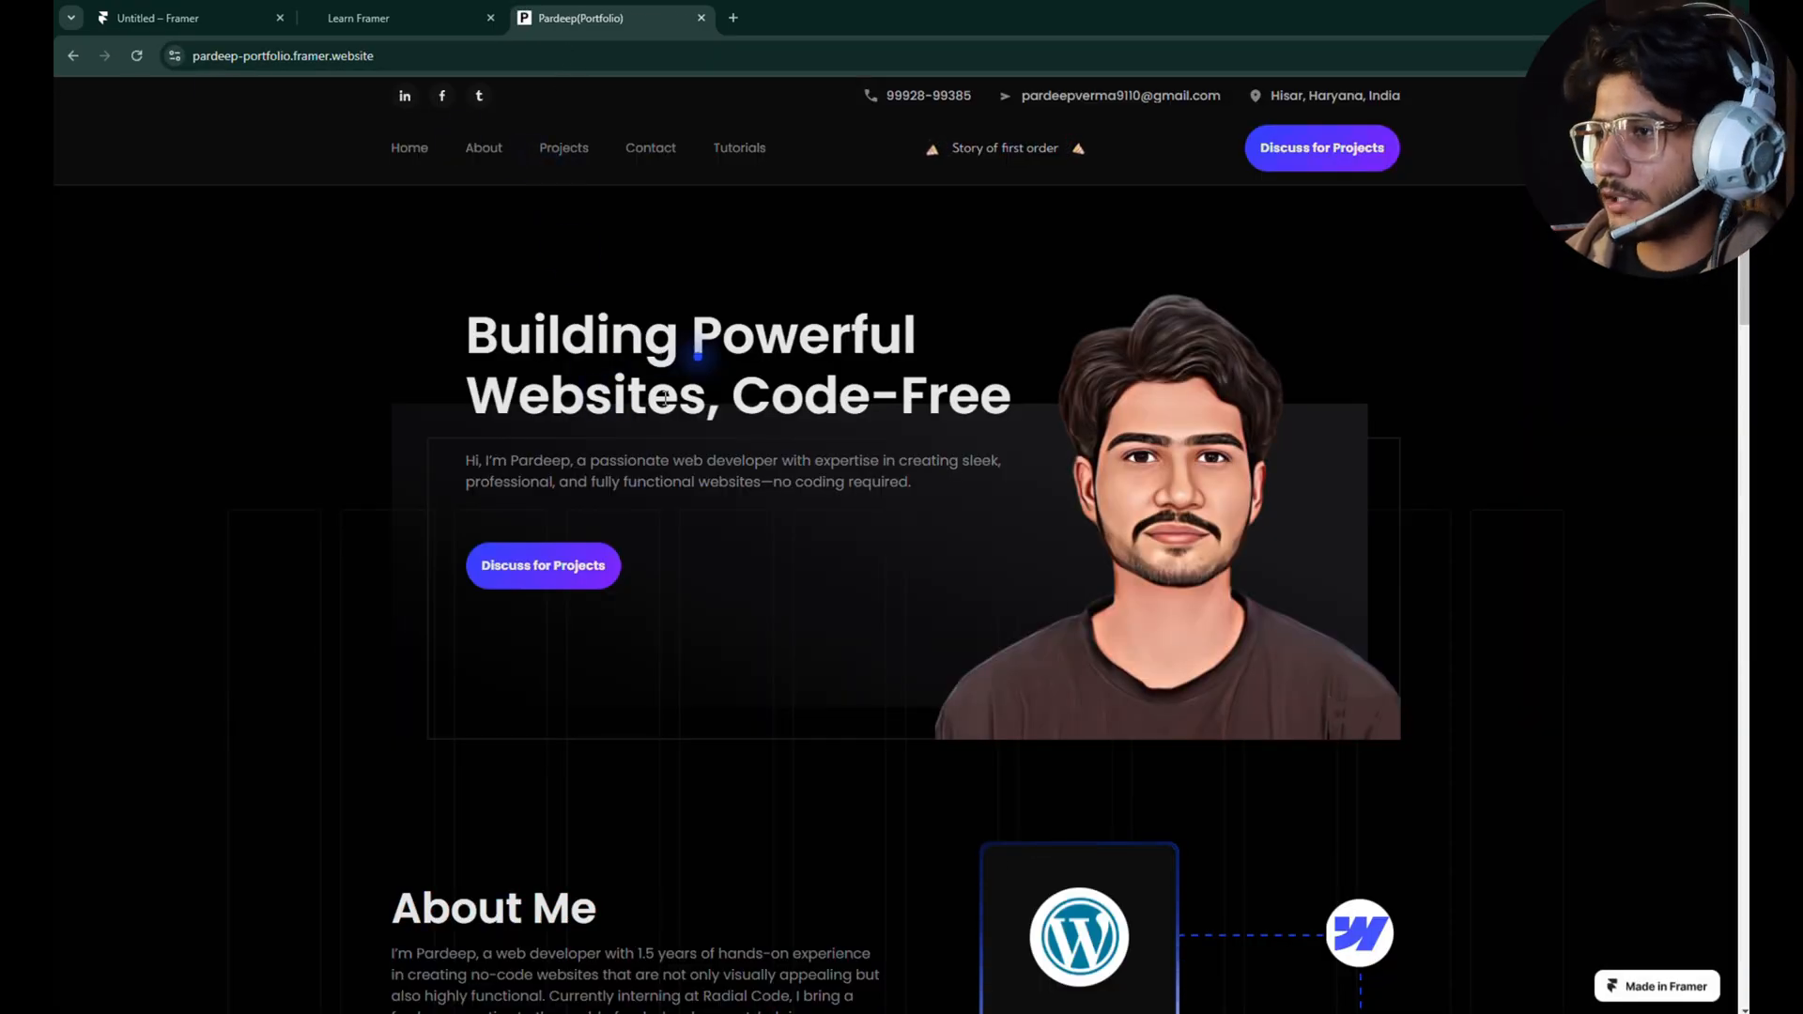
Reach the Get Your Code page listing the badge-hiding CSS and custom class snippets
scroll("down", 3)
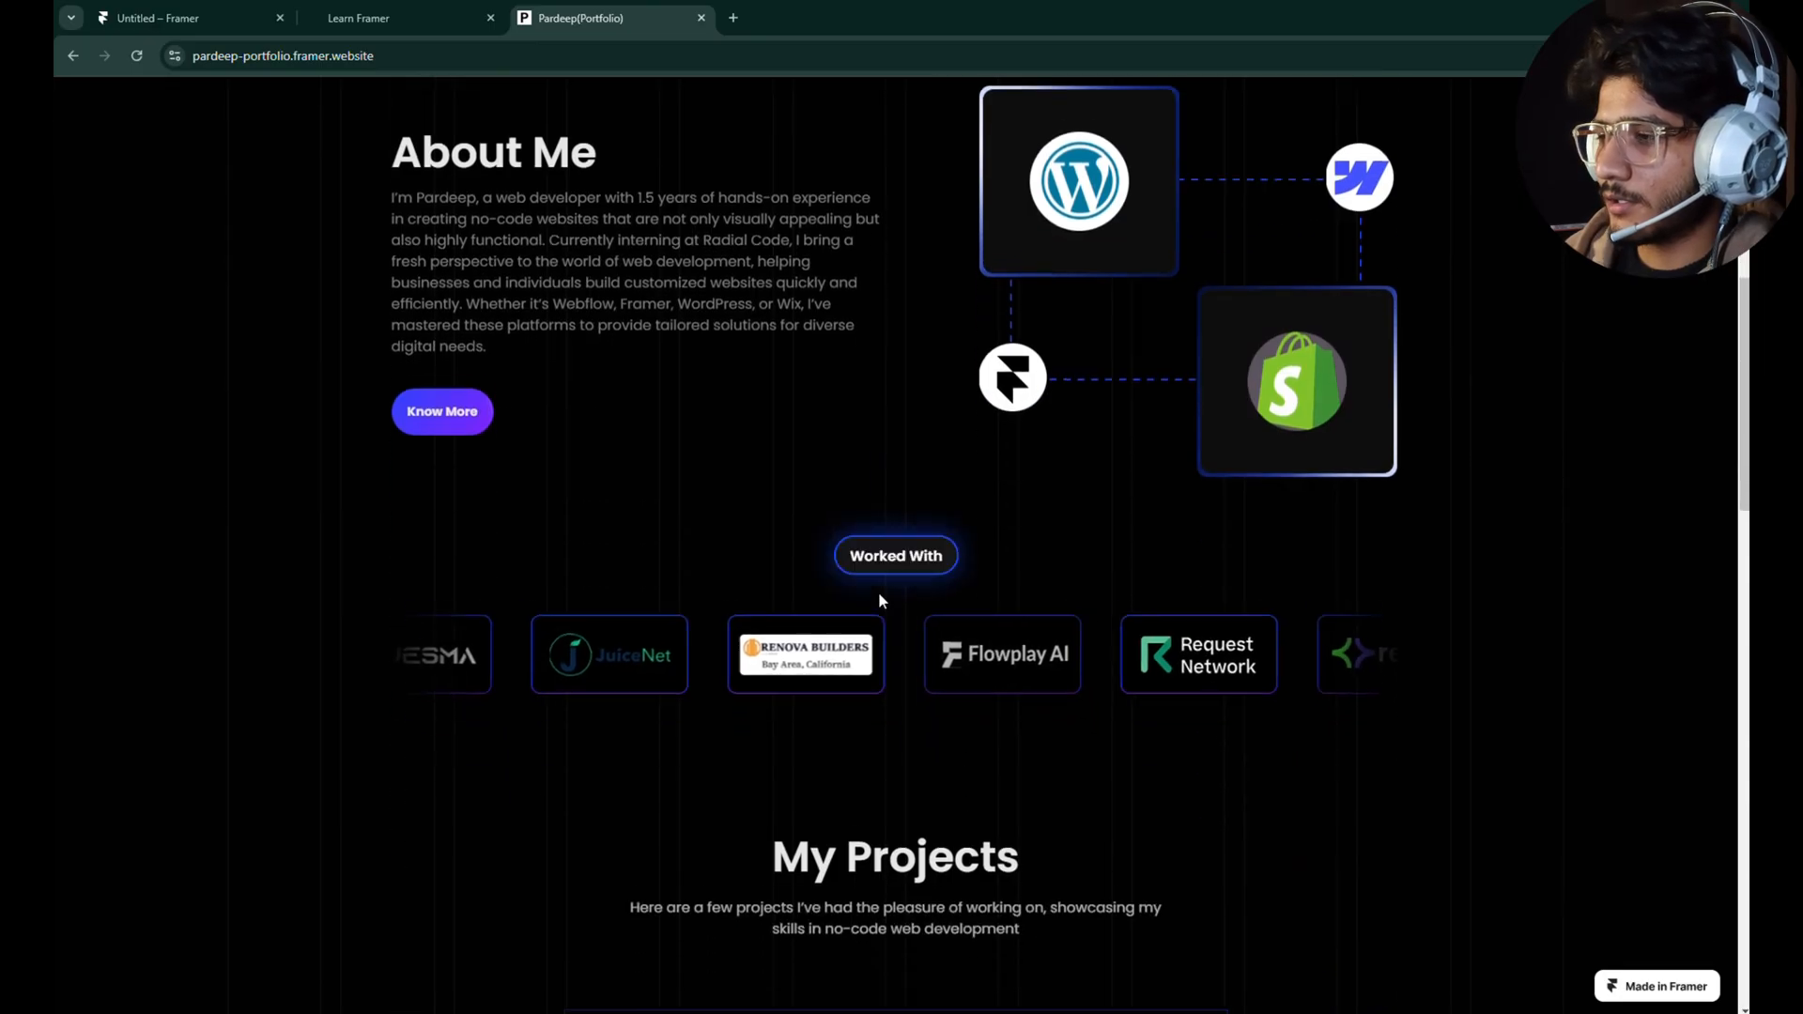
scroll("down", 3)
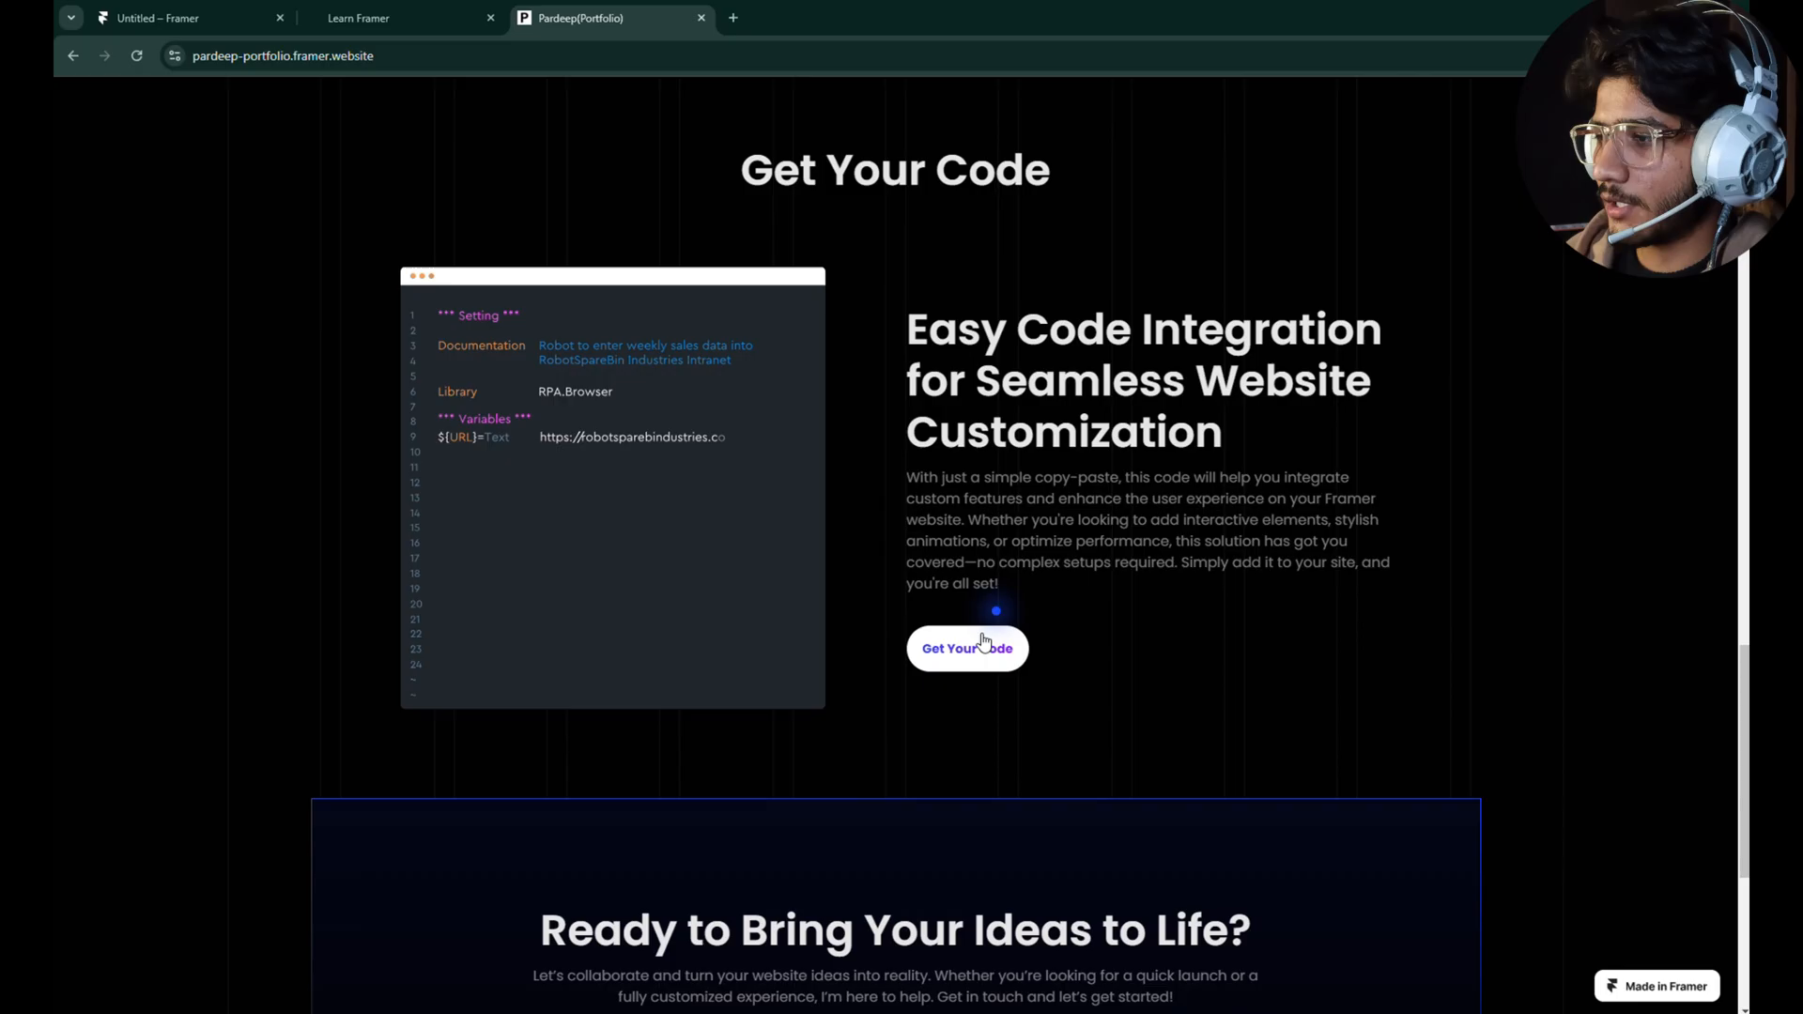
left_click(965, 648)
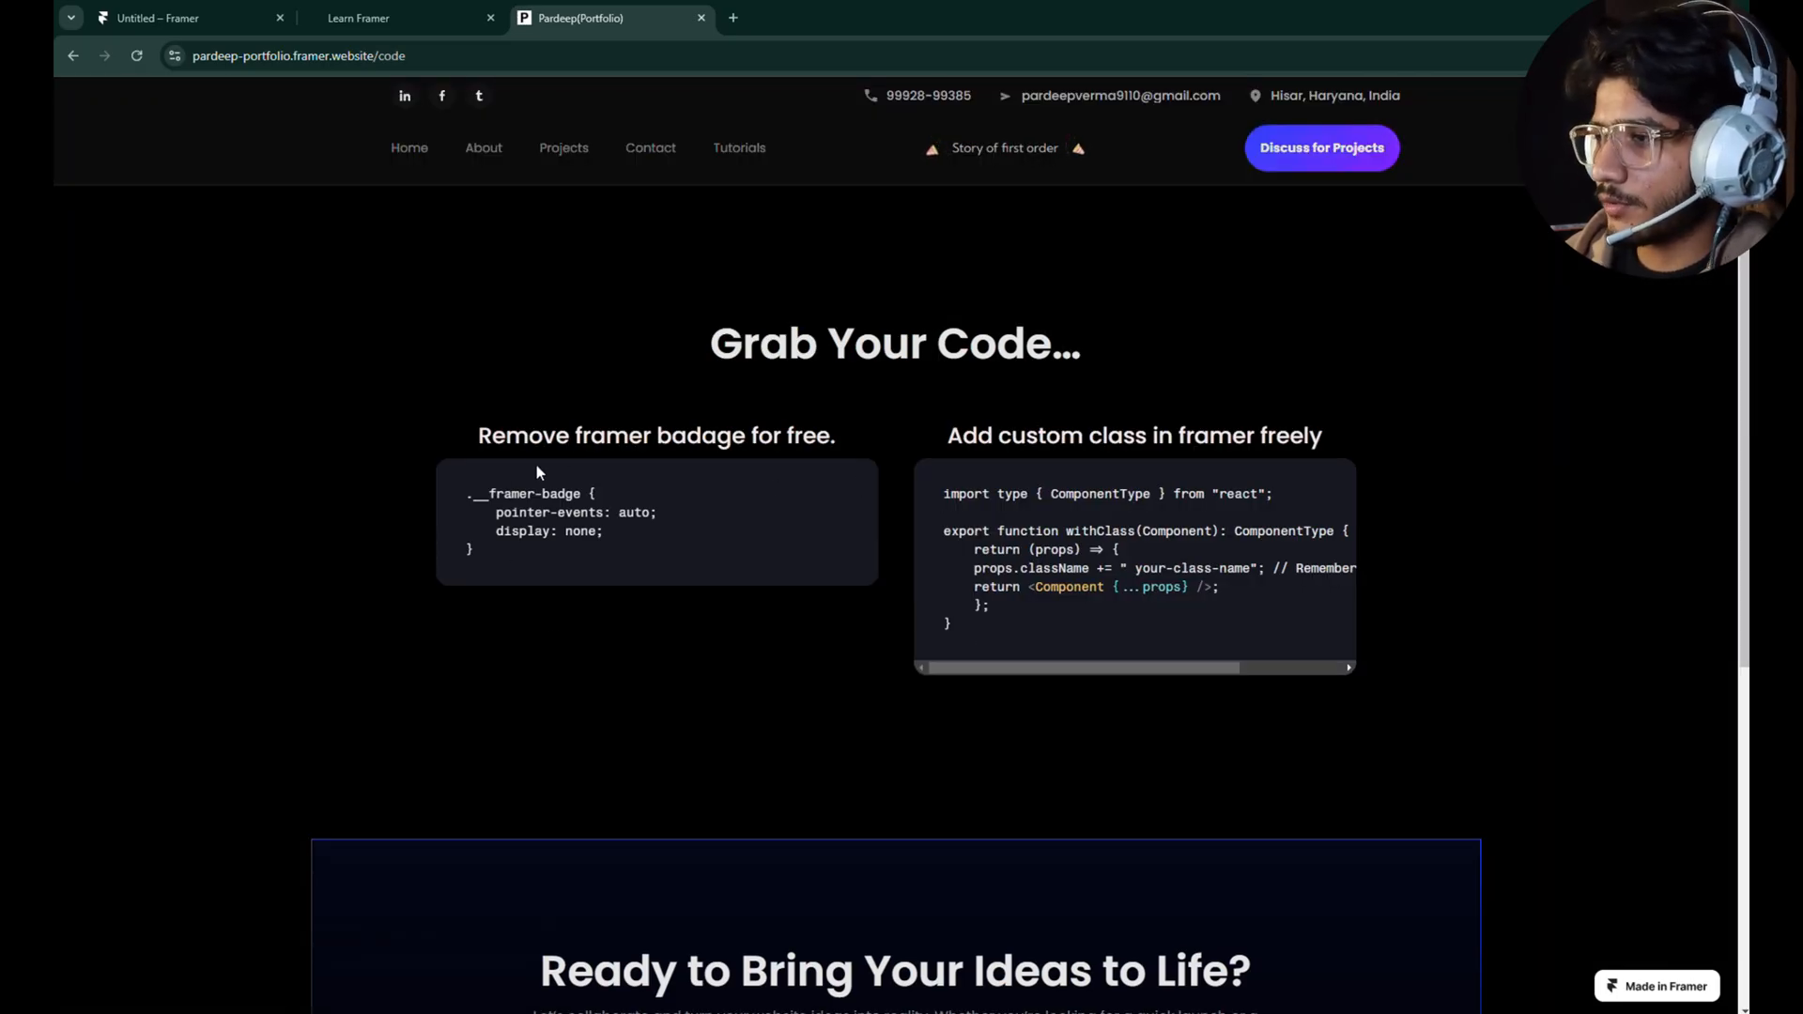
Select the .__framer-badge CSS block and go back to the published FAQ tab
left_click_drag(518, 434, 552, 494)
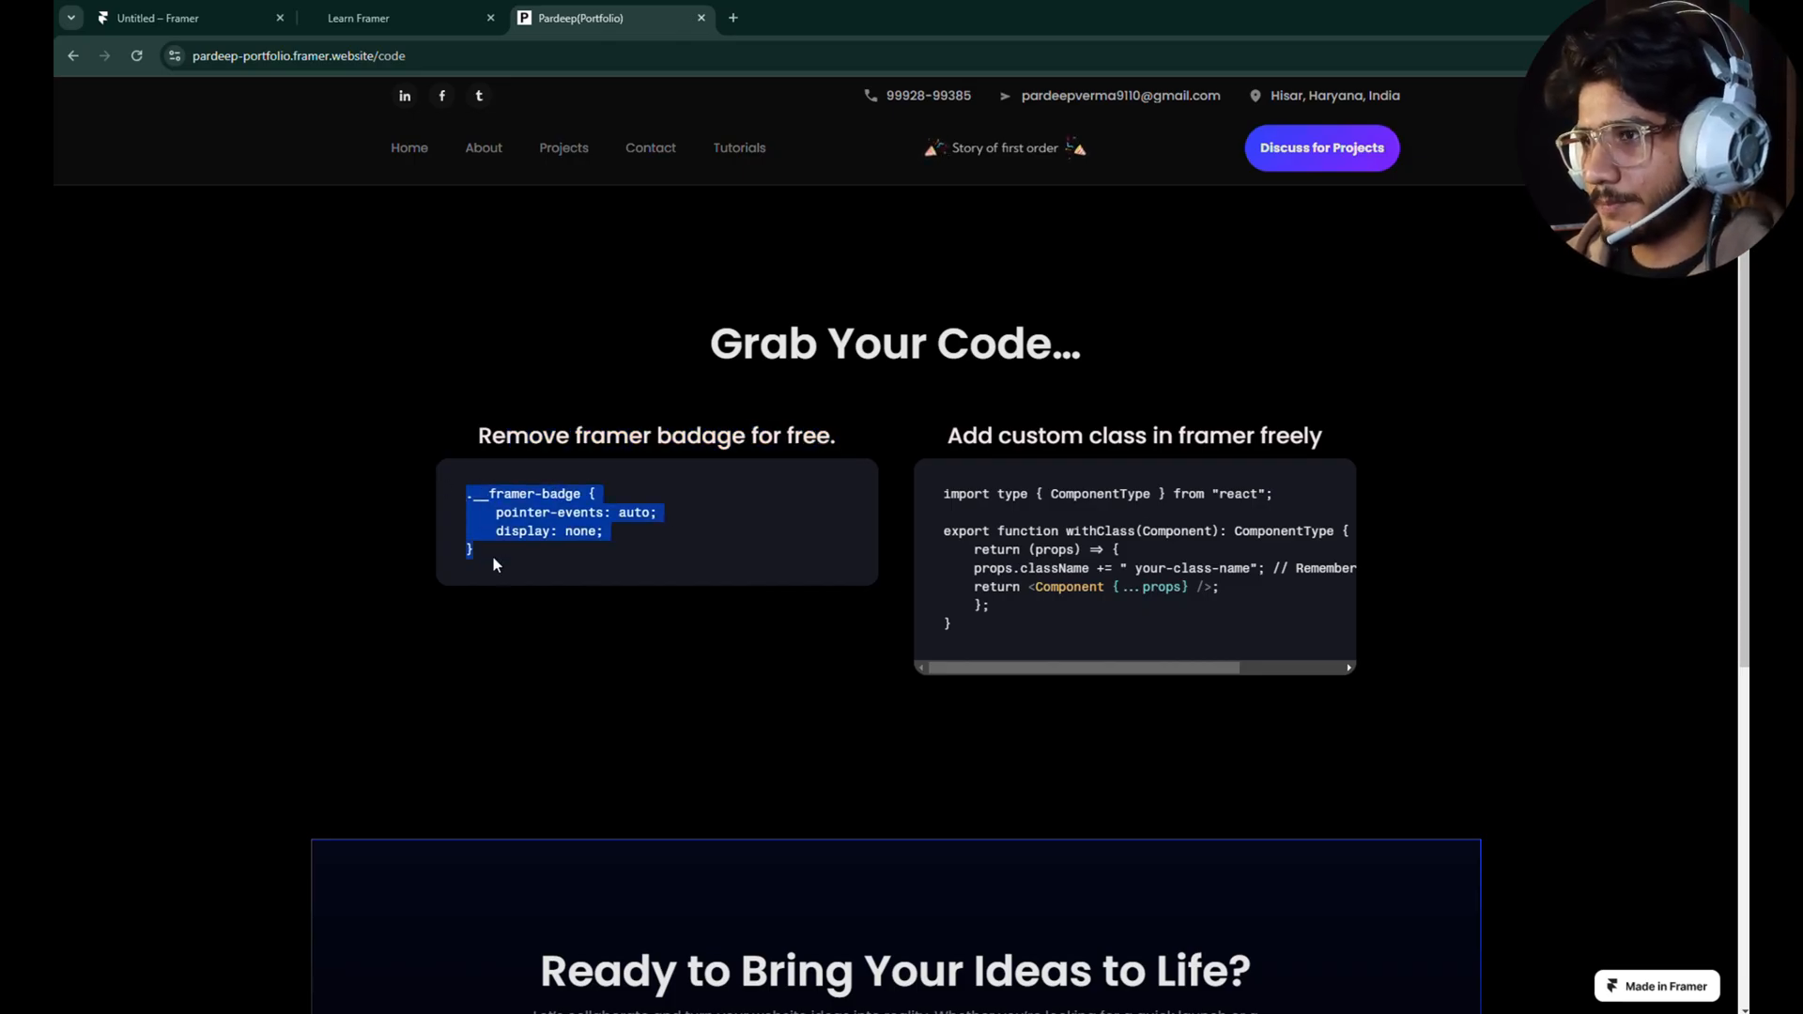
left_click(357, 17)
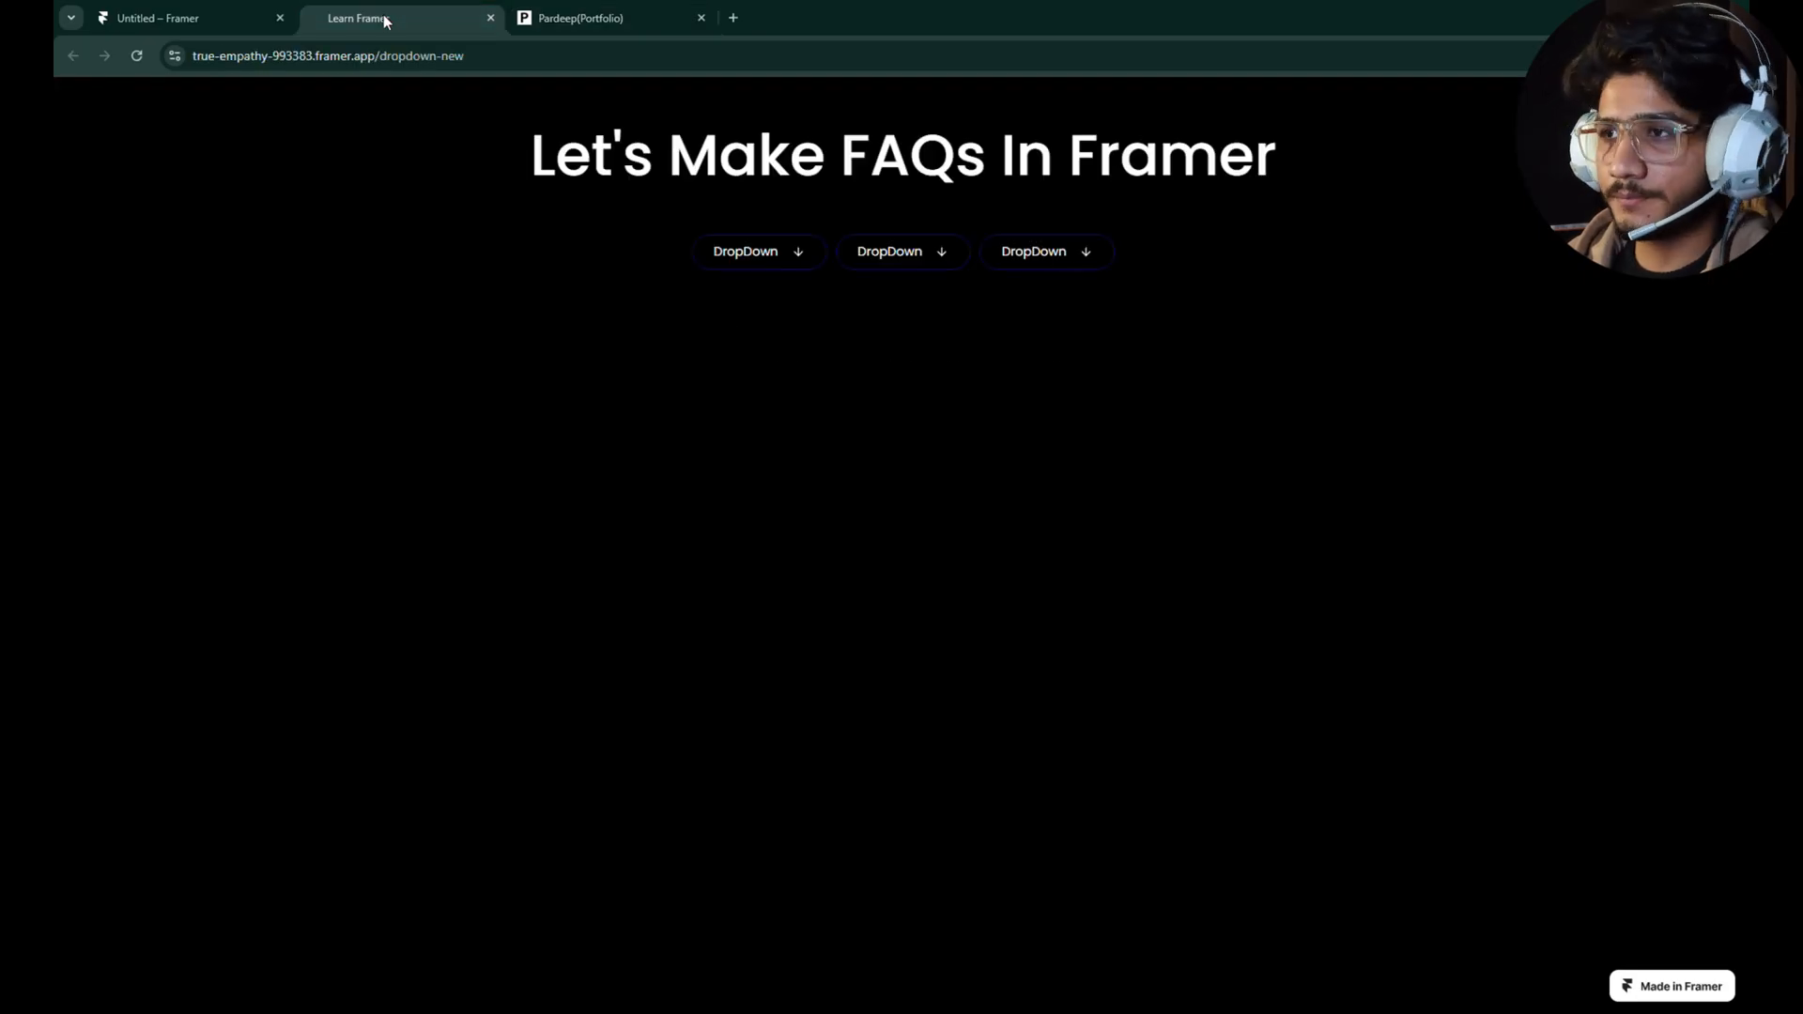
Place the badge-hiding CSS in the Embed element's HTML and start publishing
left_click(173, 17)
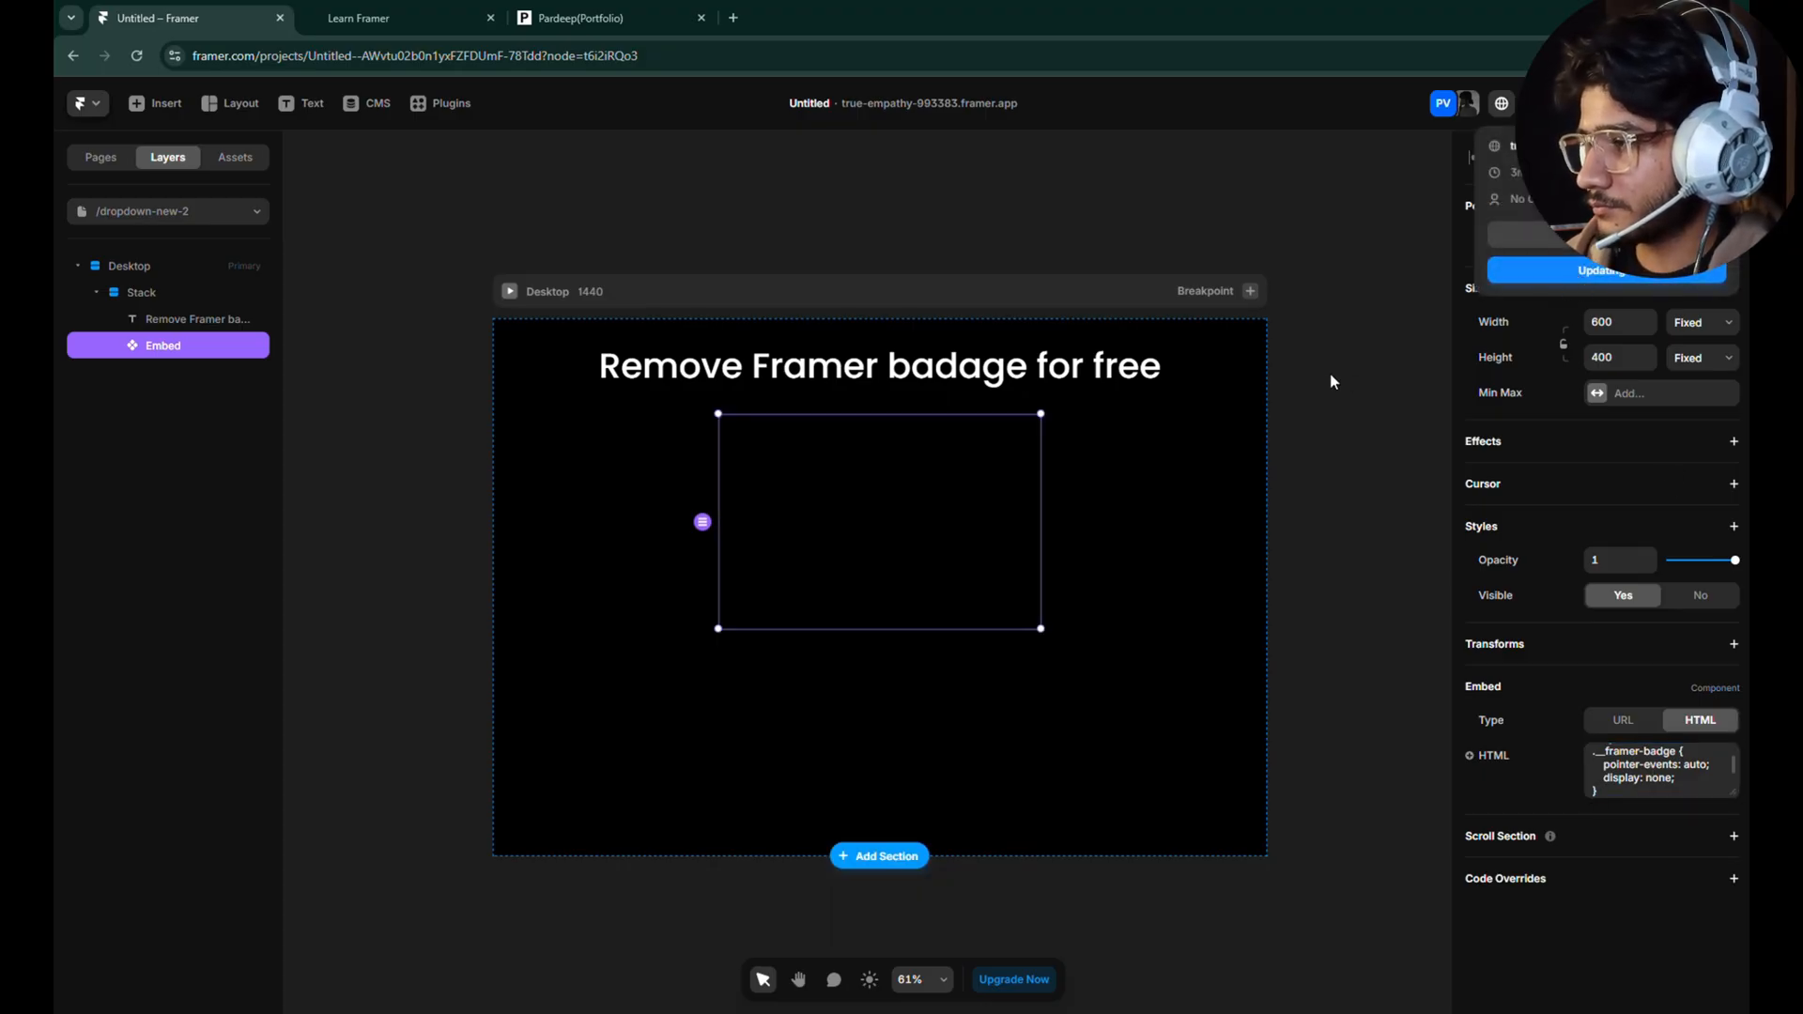
Update the live site and view the published FAQ page, badge still visible
left_click(1606, 271)
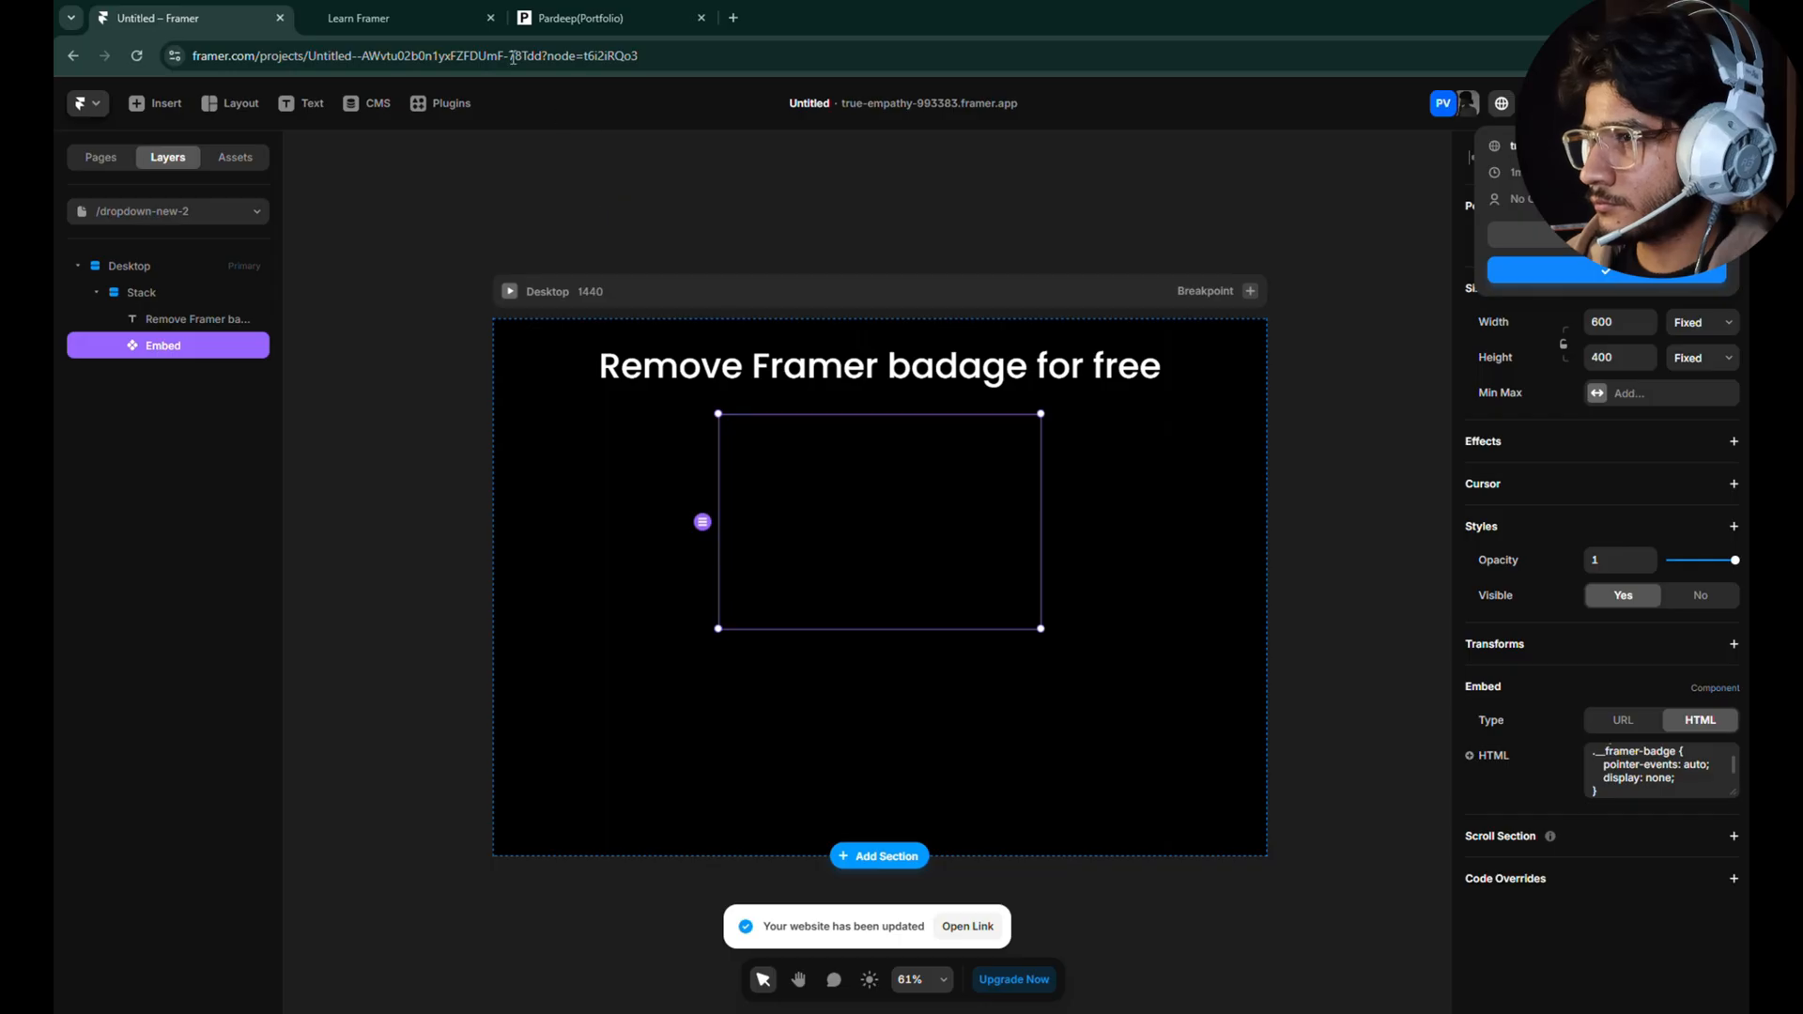
left_click(357, 17)
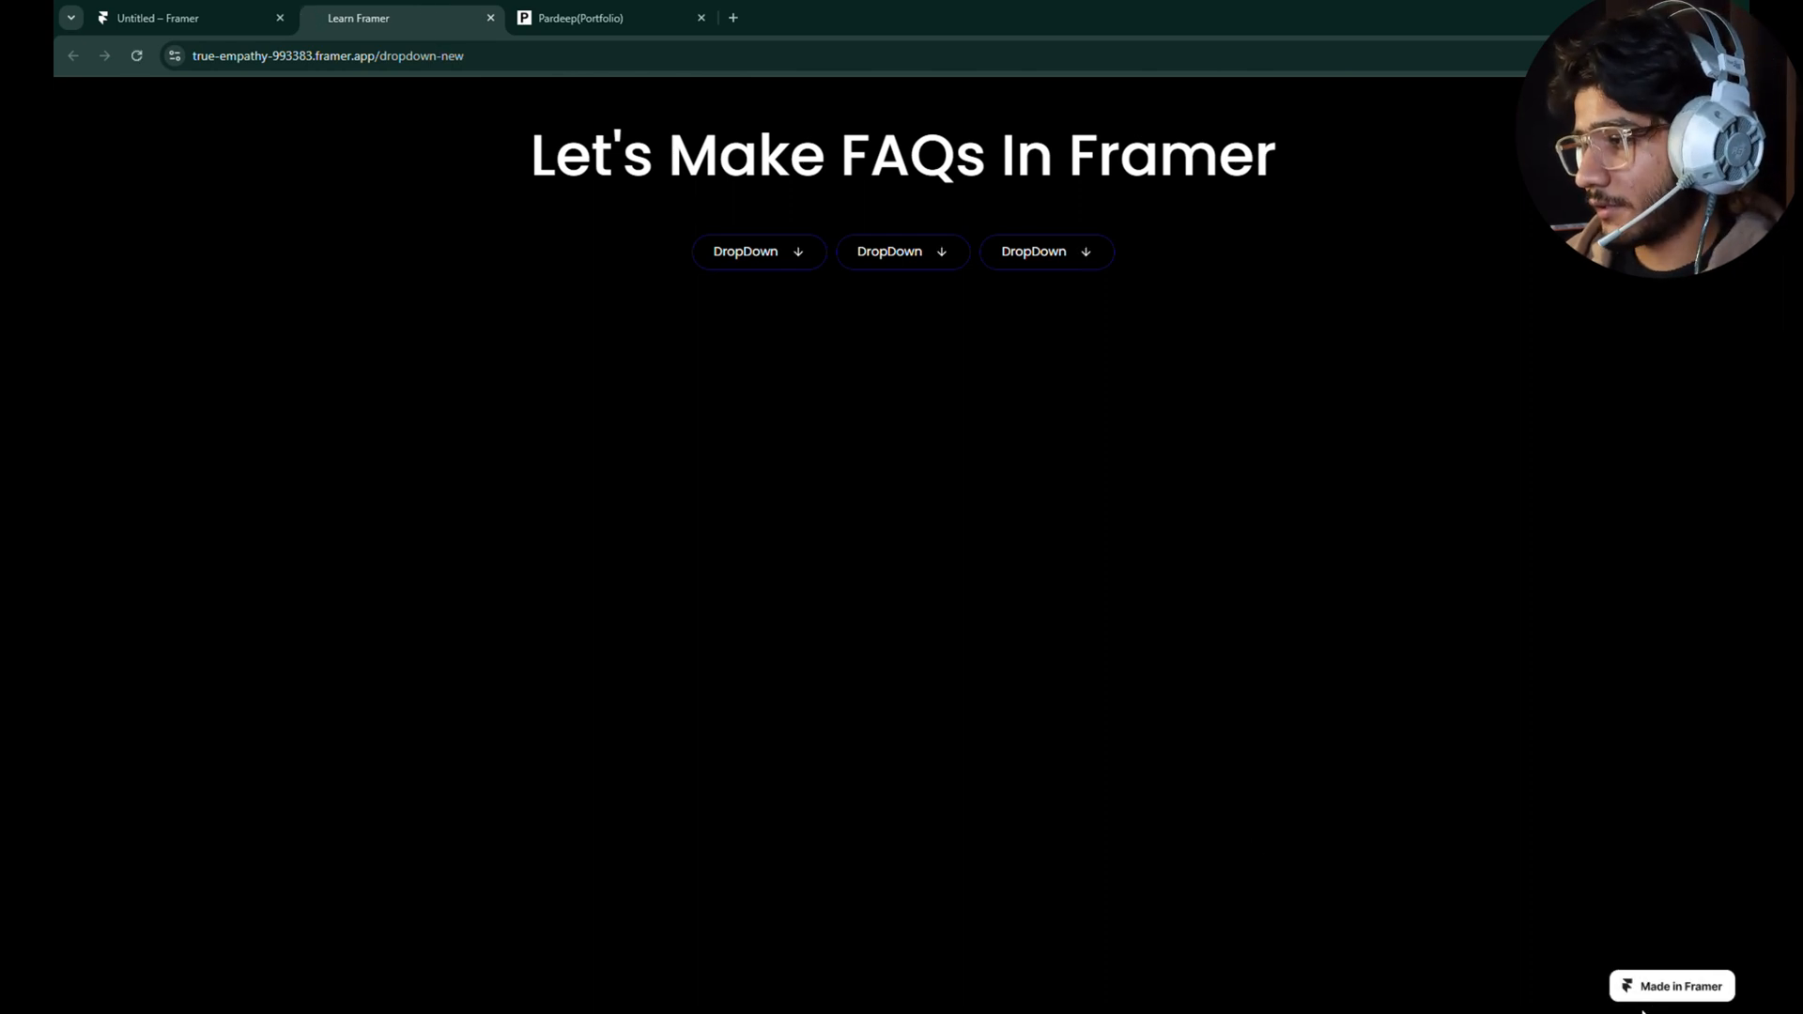
mouse_move(1191, 920)
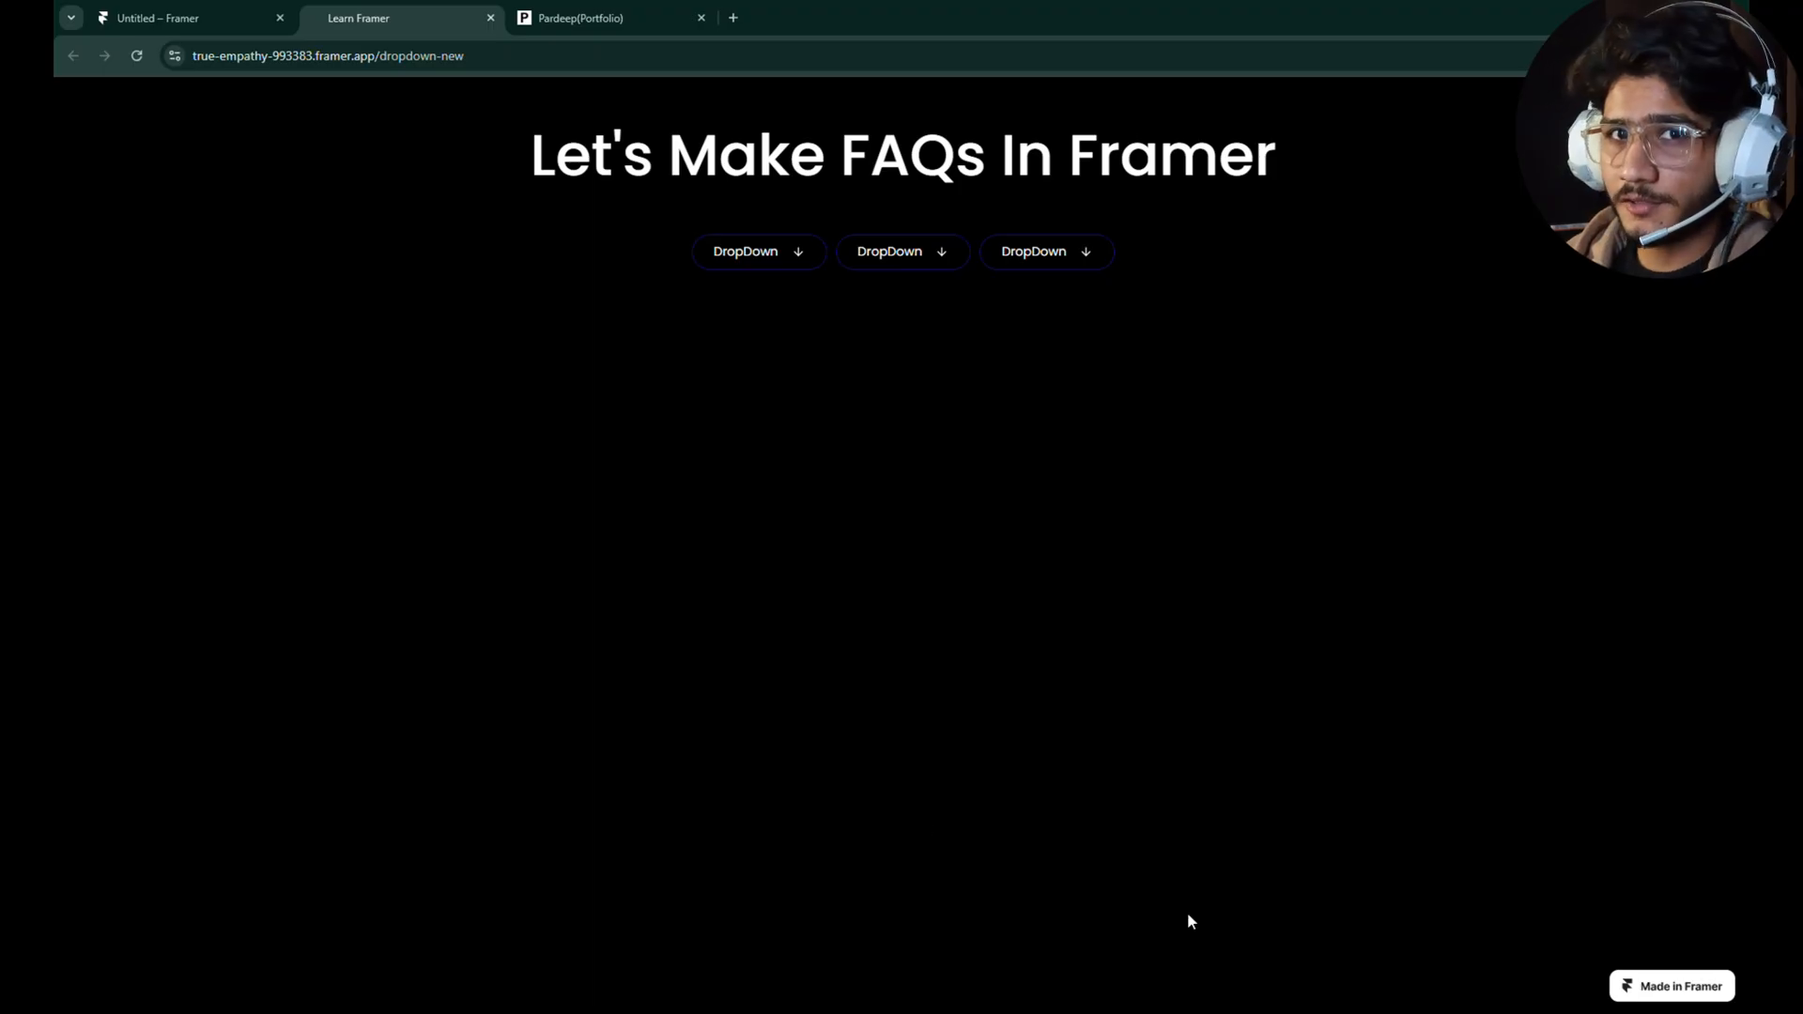
left_click(156, 16)
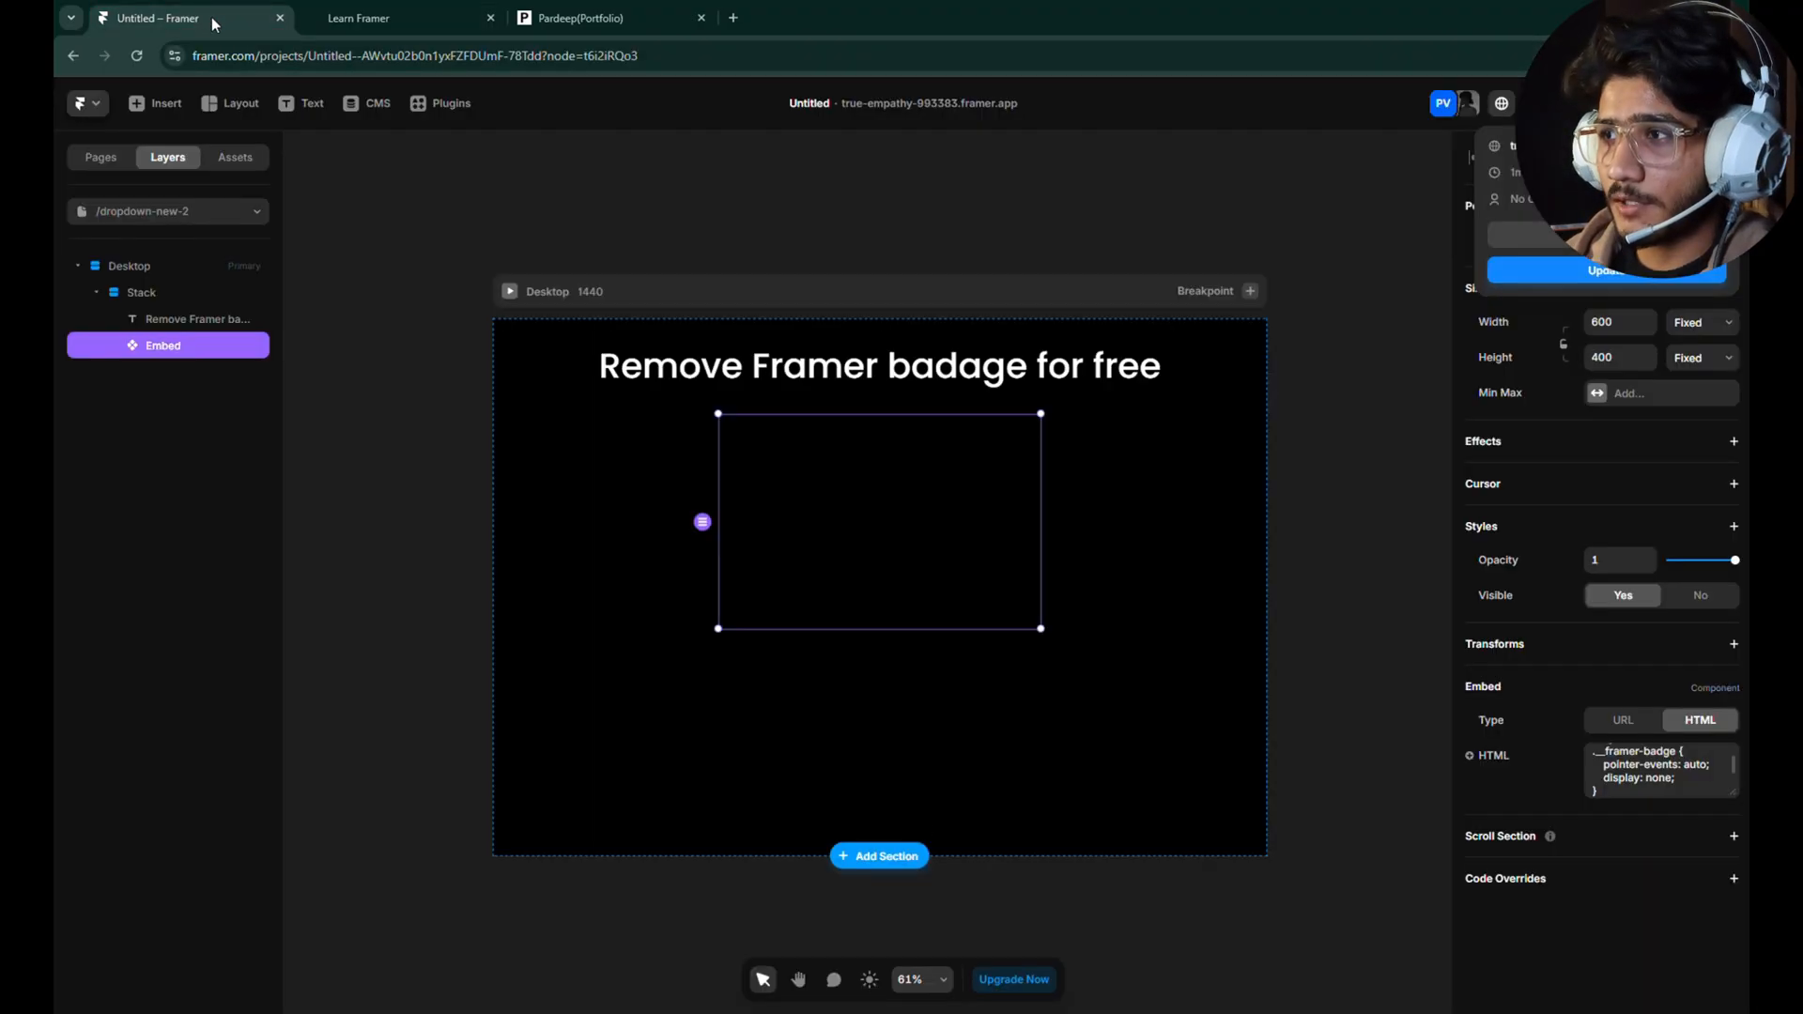
mouse_move(1204, 360)
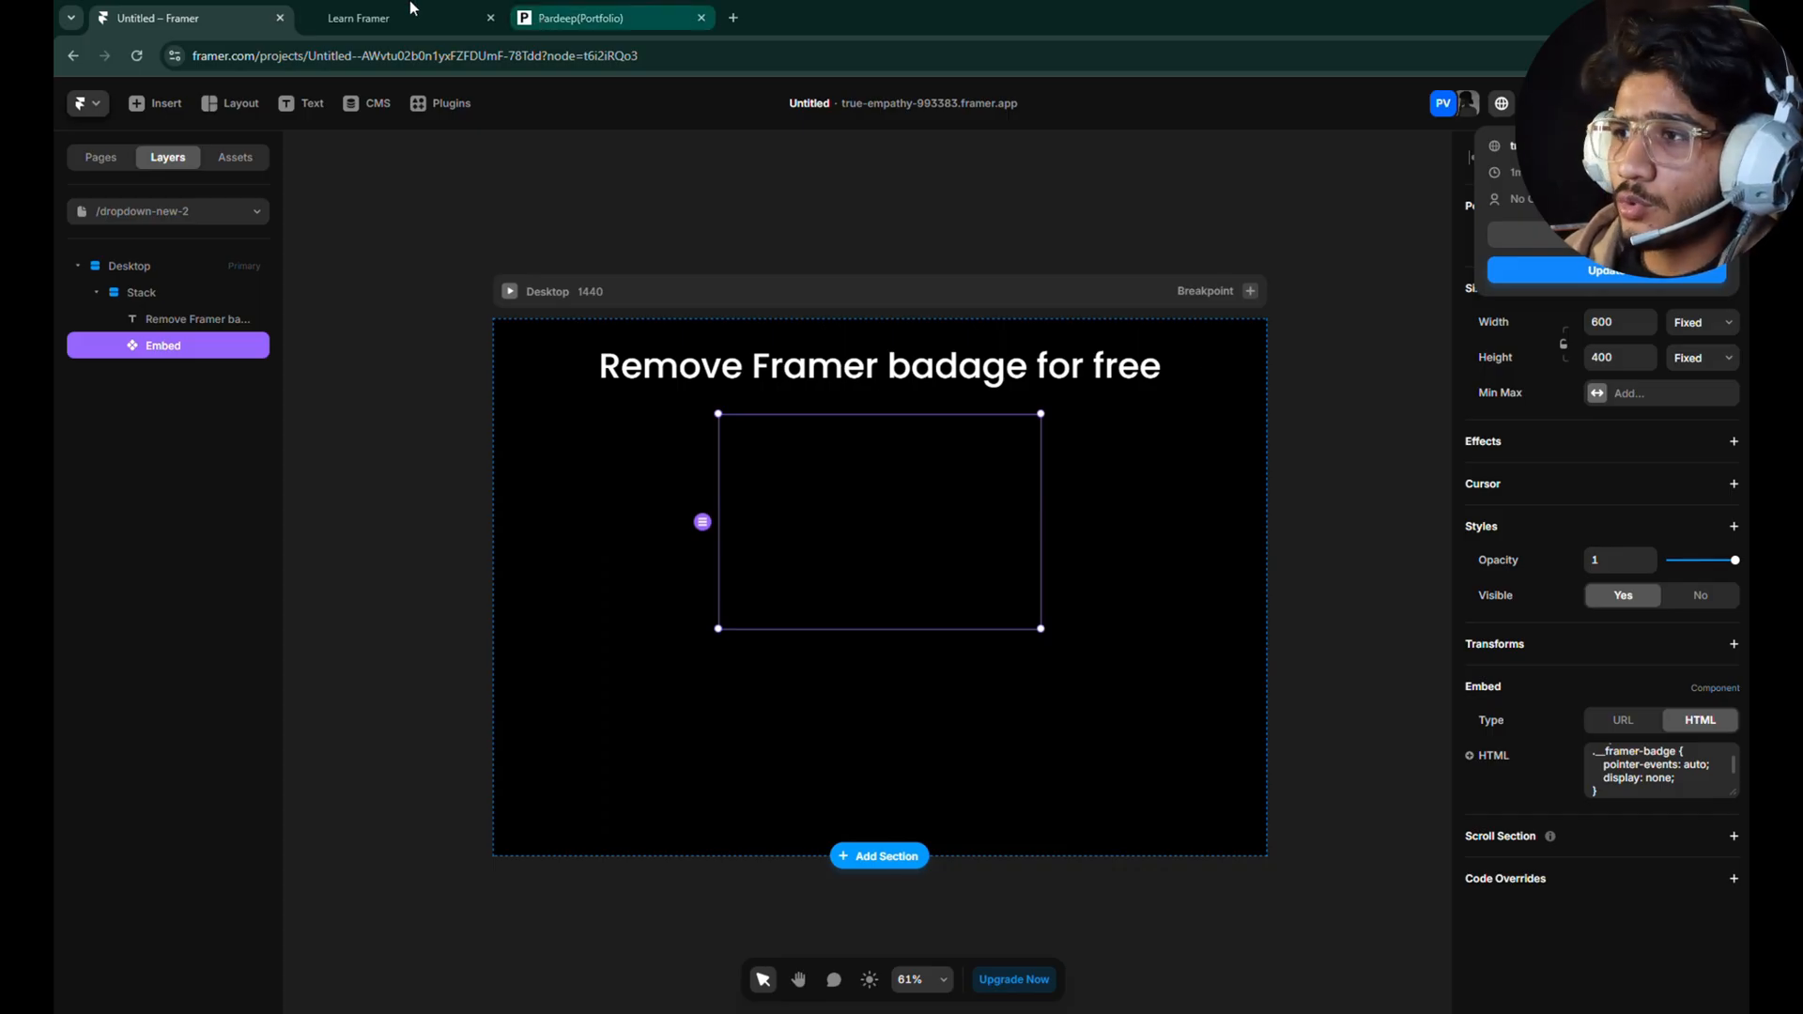
left_click(357, 17)
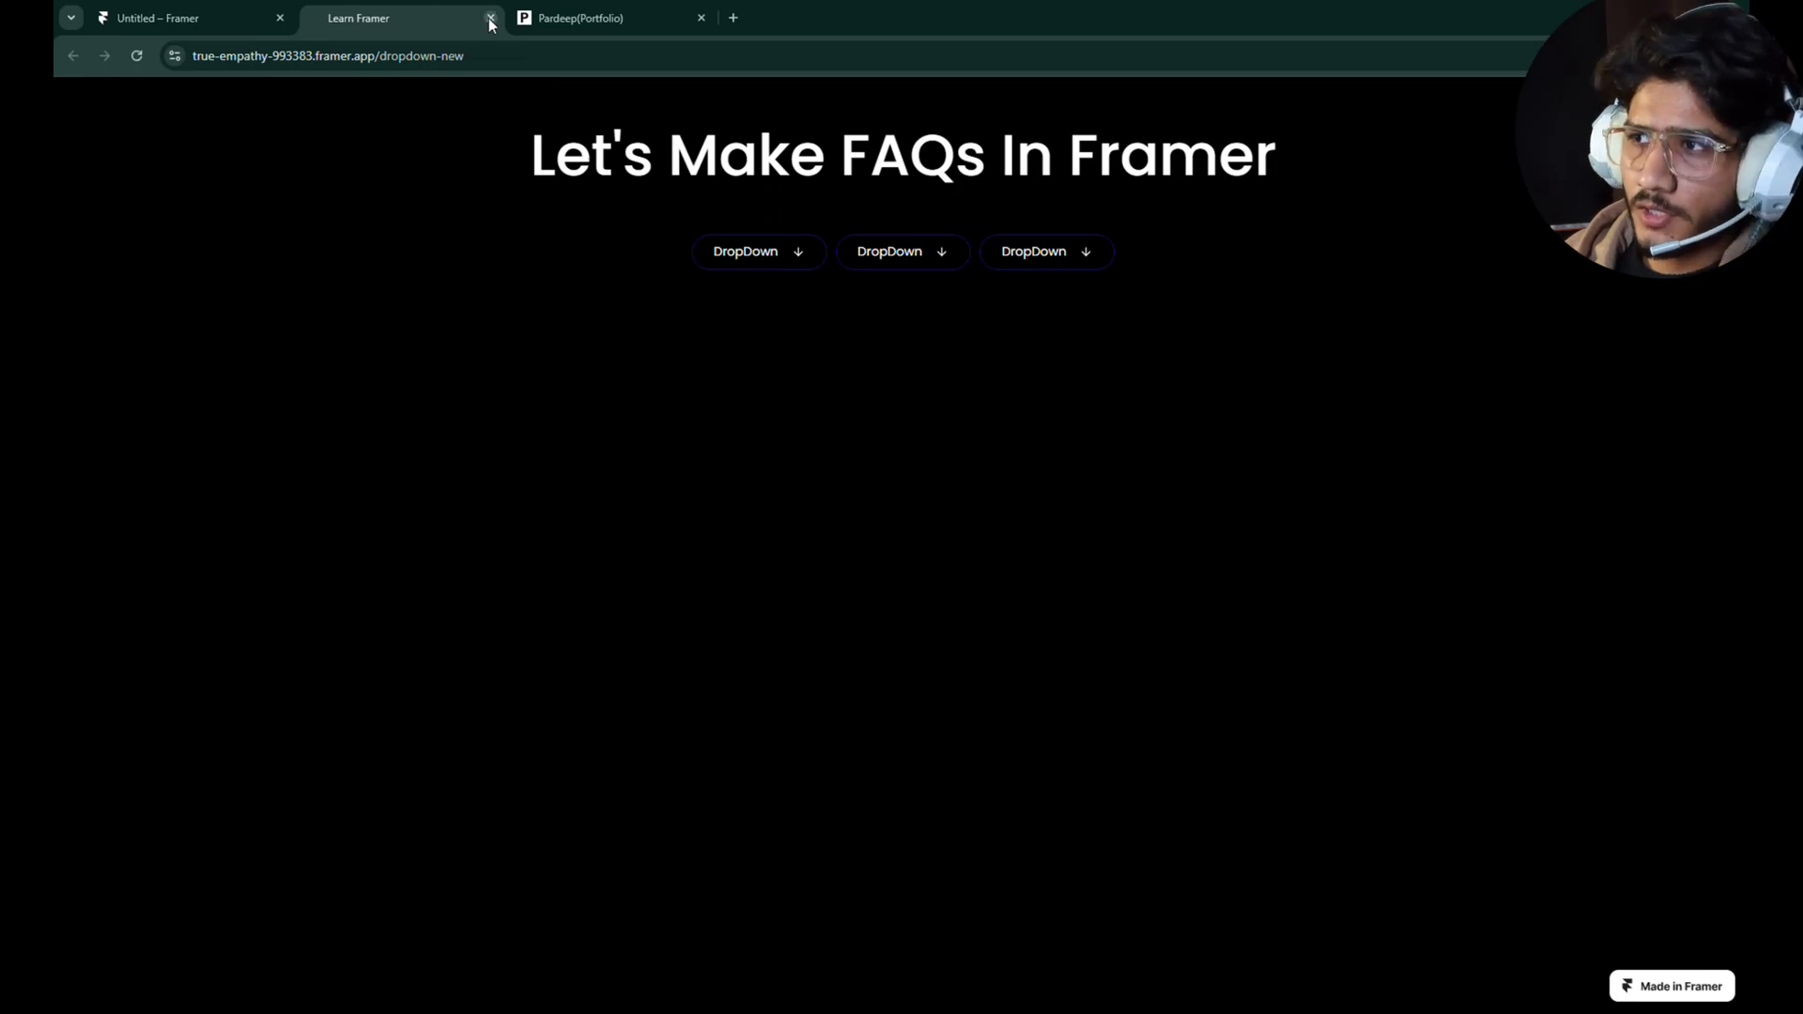
Show the published /dropdown-new-2 page, now free of the Made in Framer badge
left_click(491, 16)
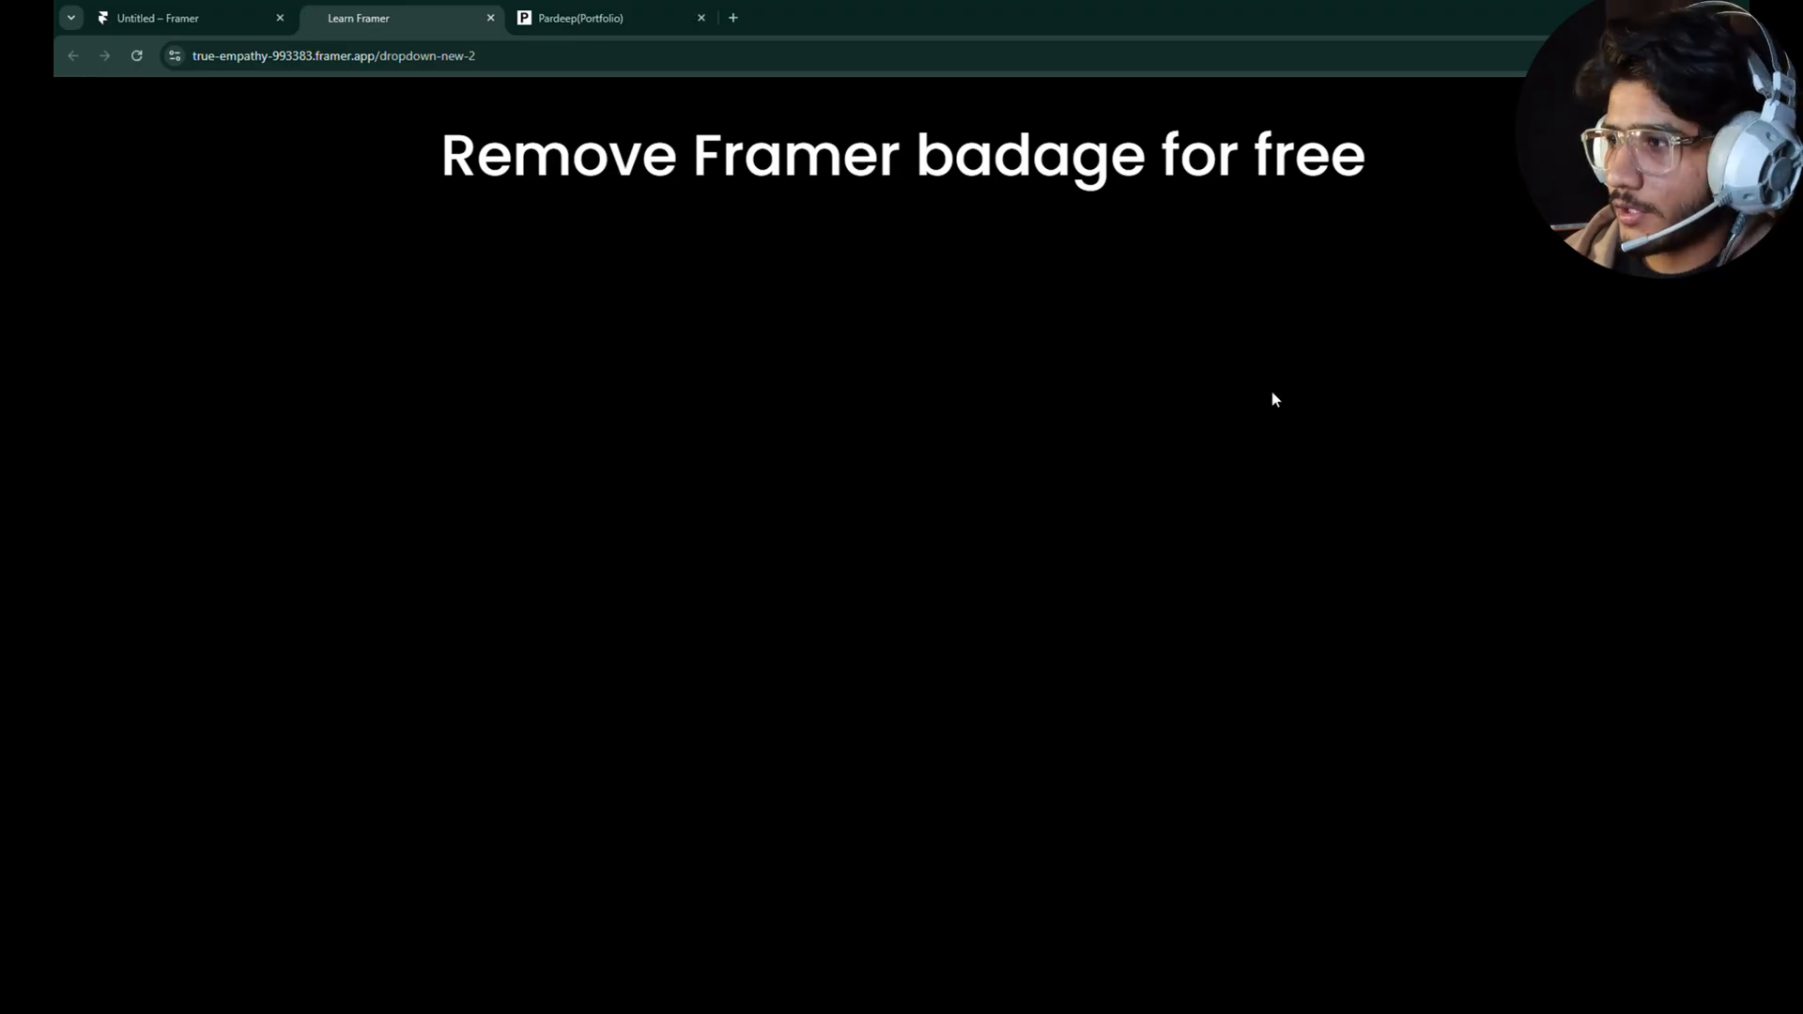
mouse_move(1410, 841)
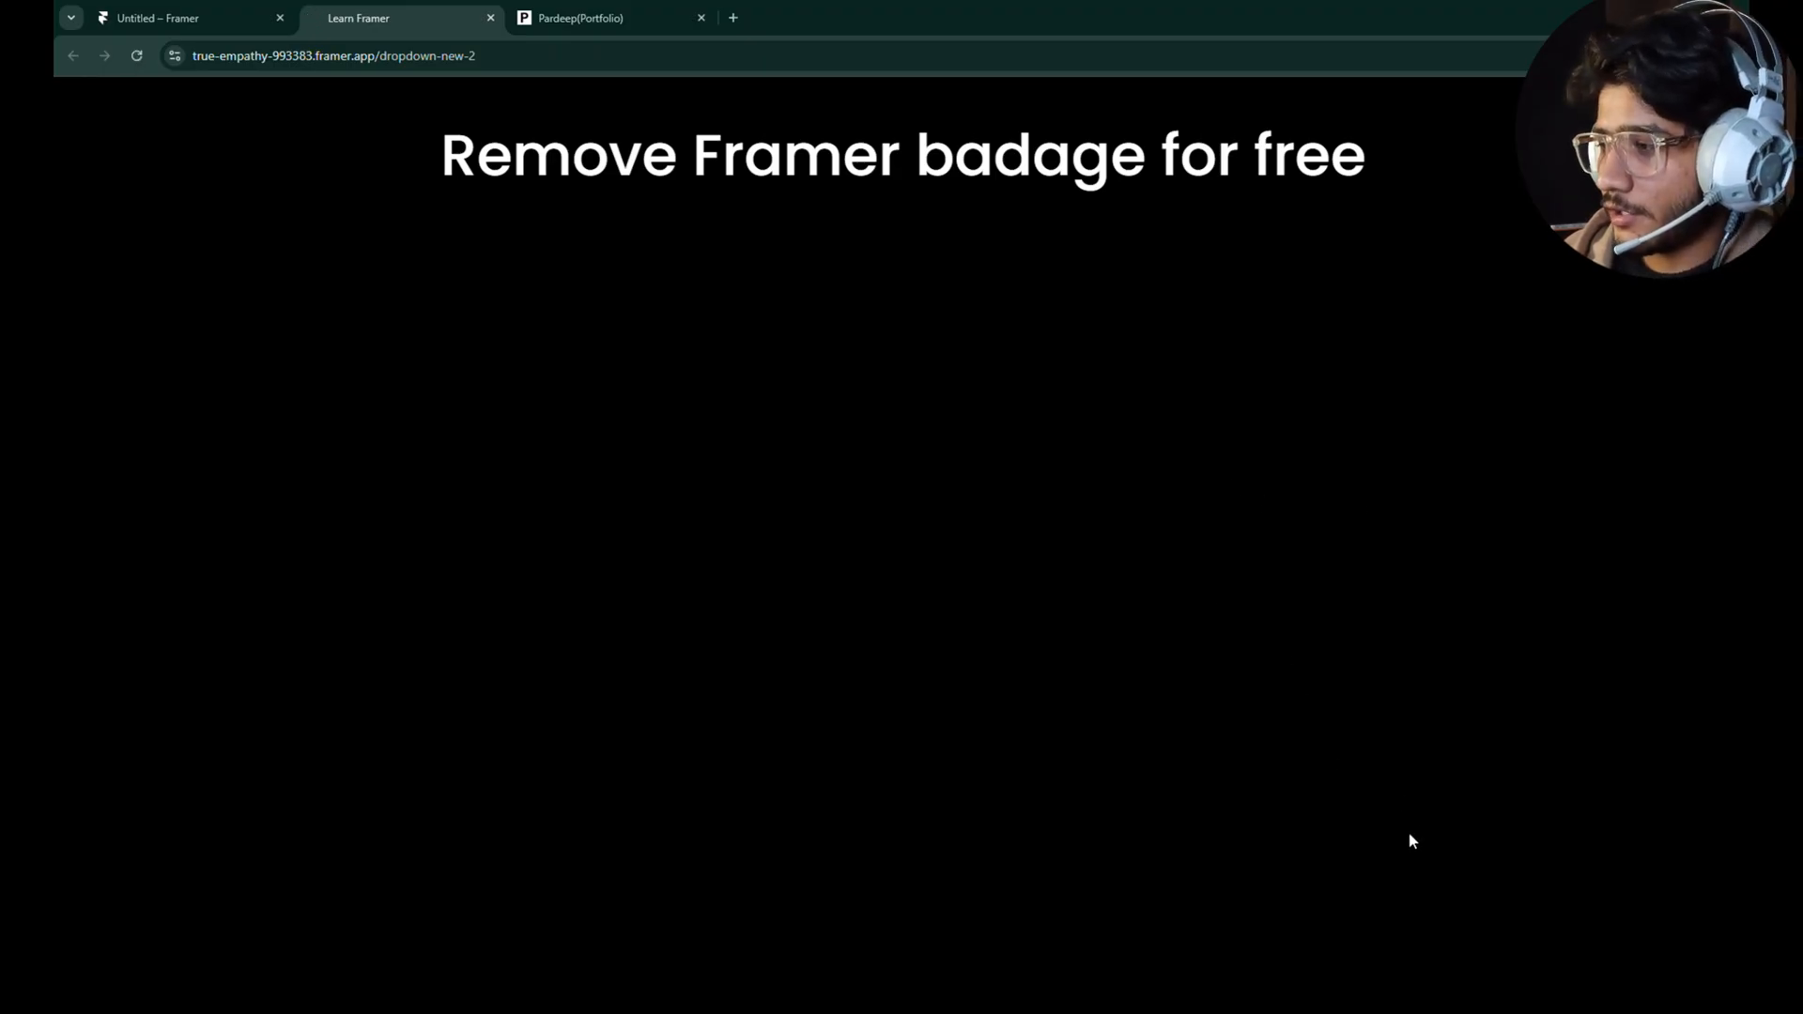